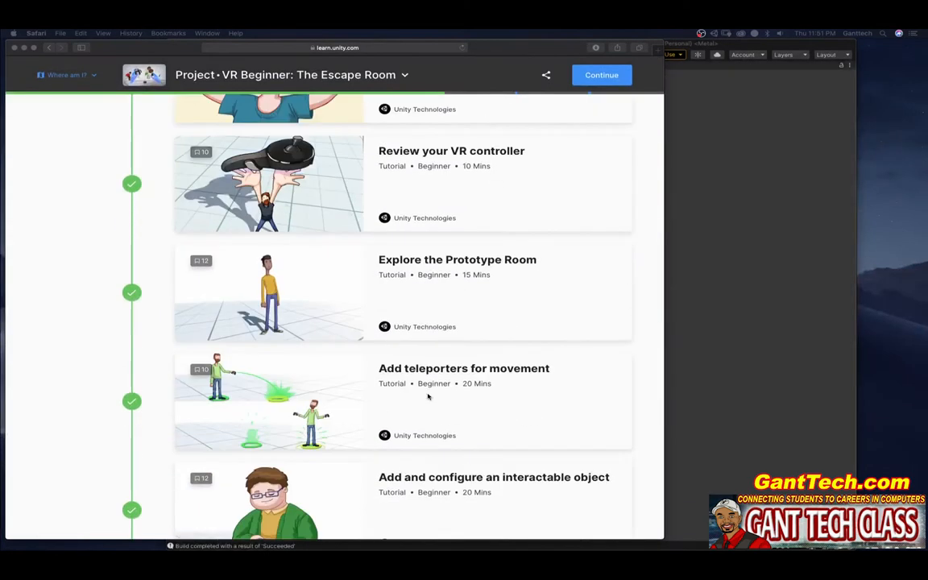
Scroll the Escape Room project page down to the UI development setup tutorial
scroll(down, 3)
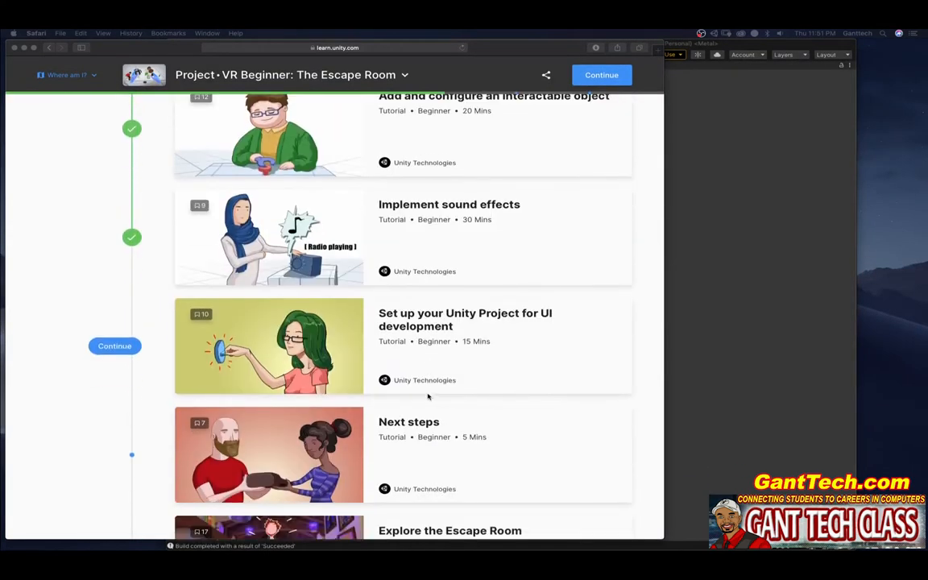
mouse_move(395, 359)
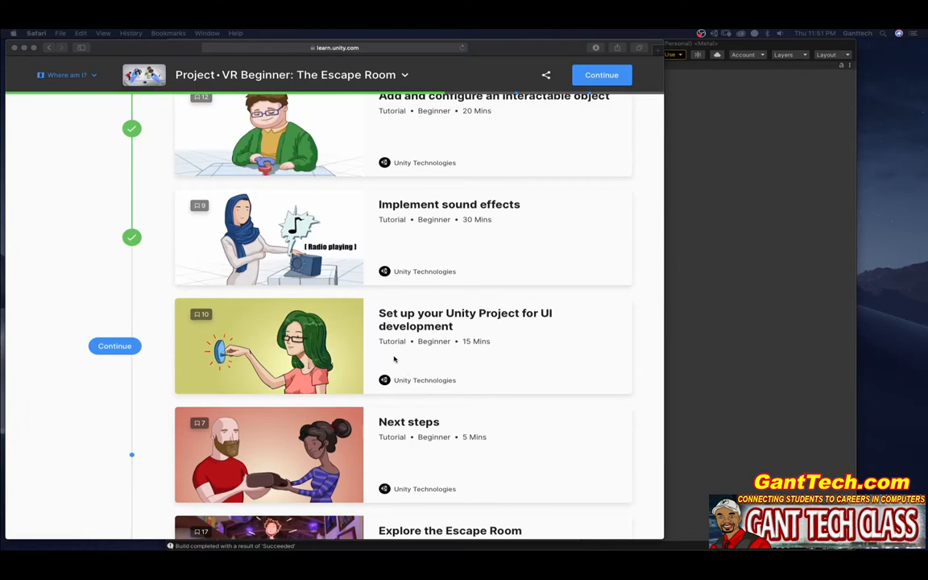
mouse_move(474, 352)
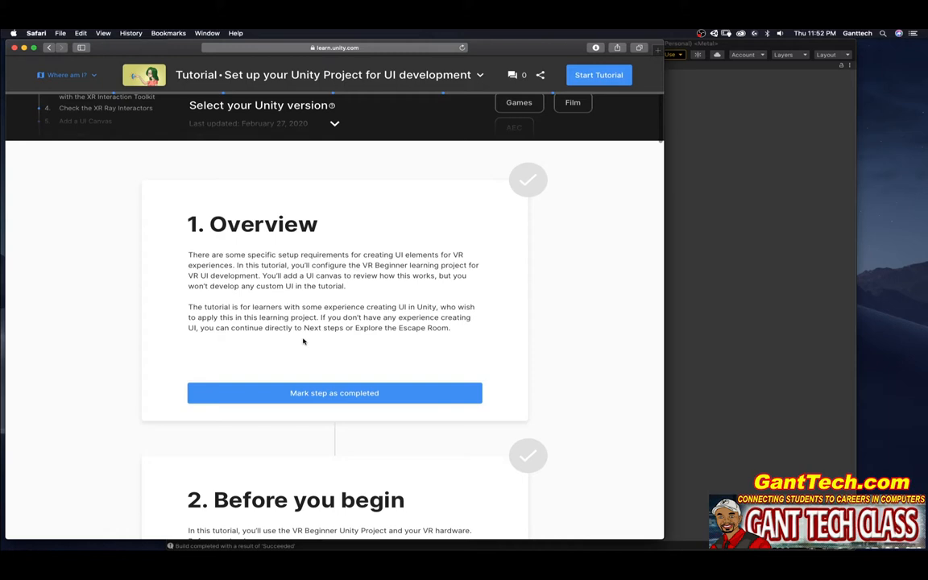
Mark the Overview step completed and scroll on toward the requirements
click(334, 393)
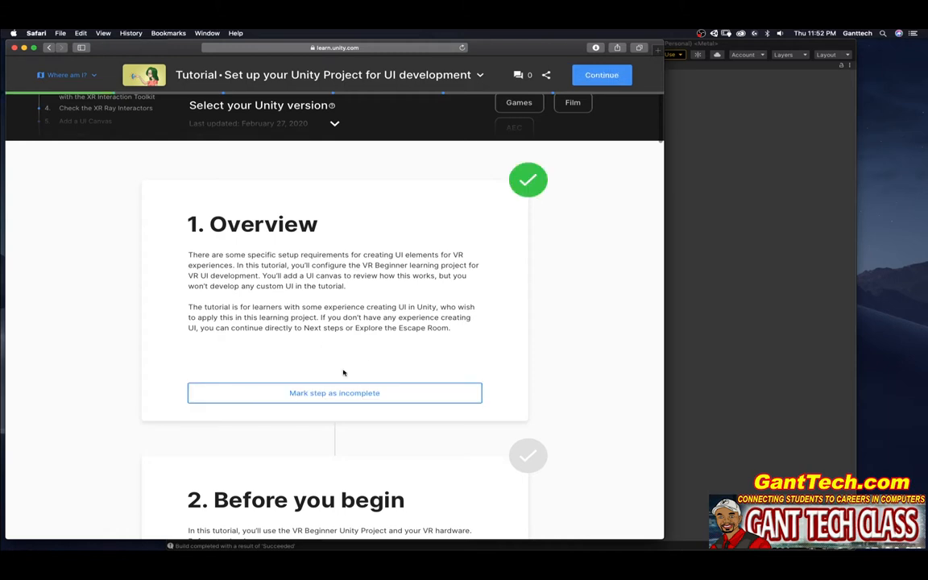
scroll(down, 3)
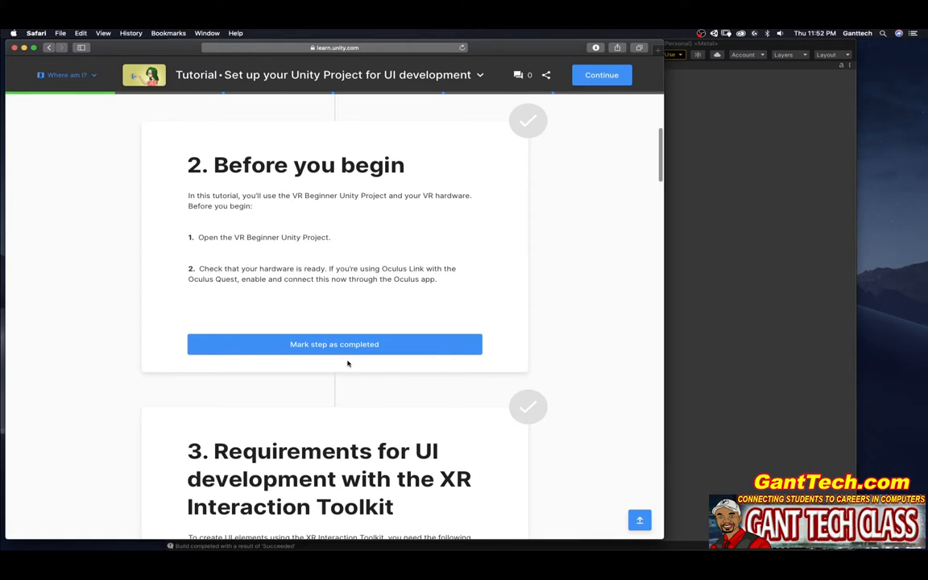
mouse_move(392, 339)
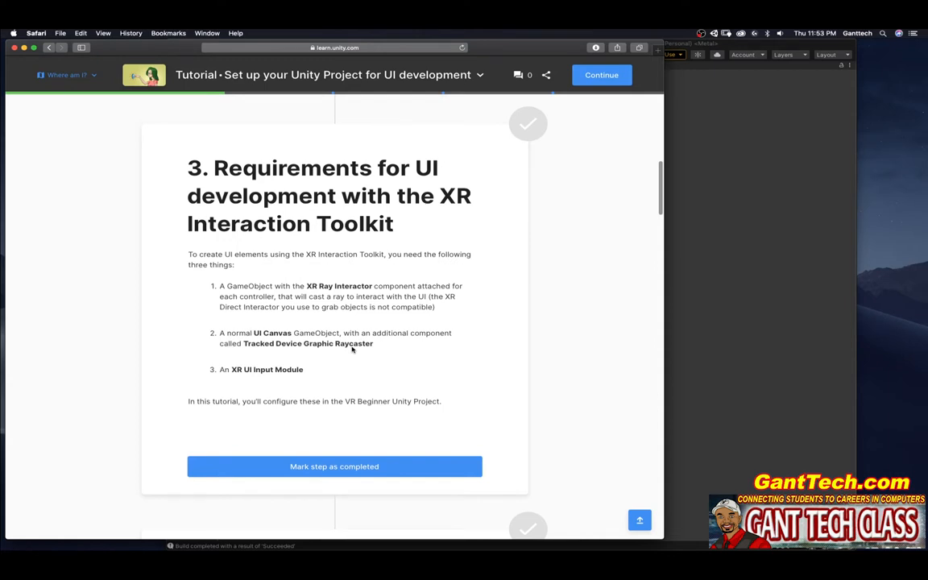
Advance the tutorial to step 4, Check the XR Ray Interactors
click(333, 467)
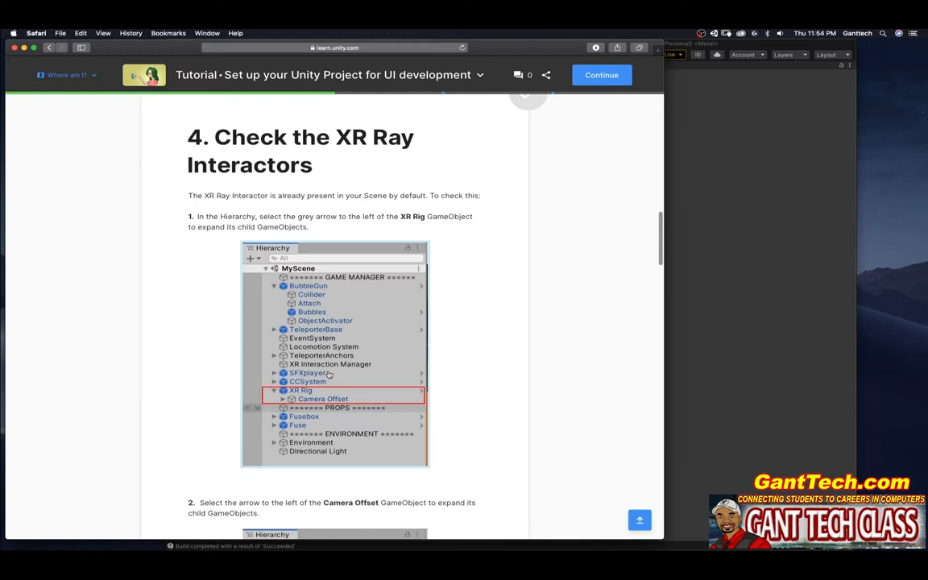
mouse_move(431, 355)
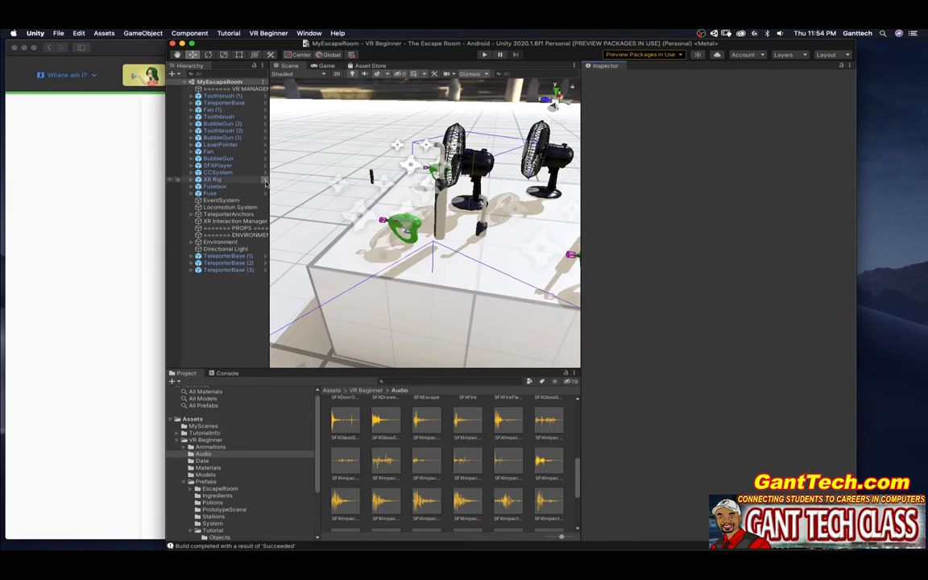
Inspect LeftUIInteractor and RightUIInteractor under XR Rig > Camera Offset, confirming the UI interaction layer
click(192, 179)
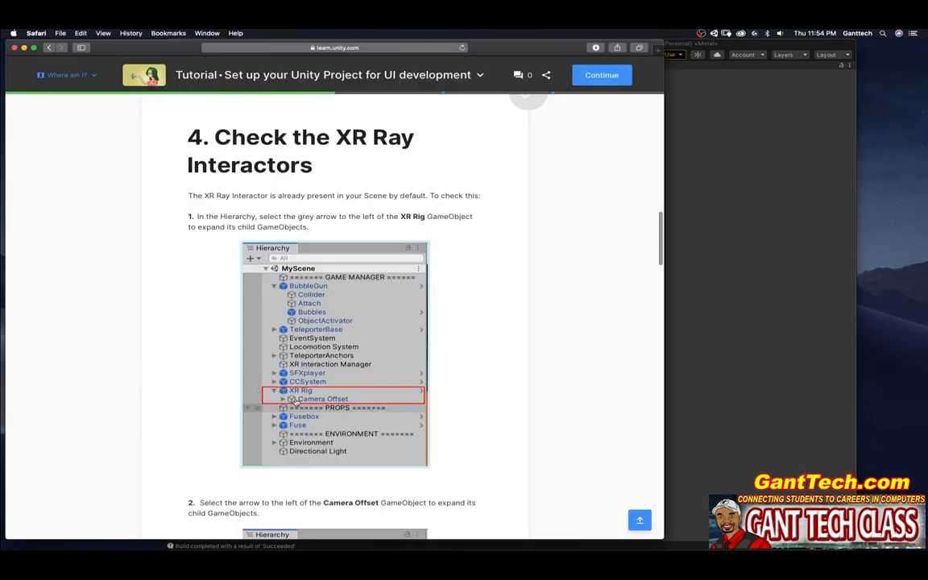
scroll(down, 3)
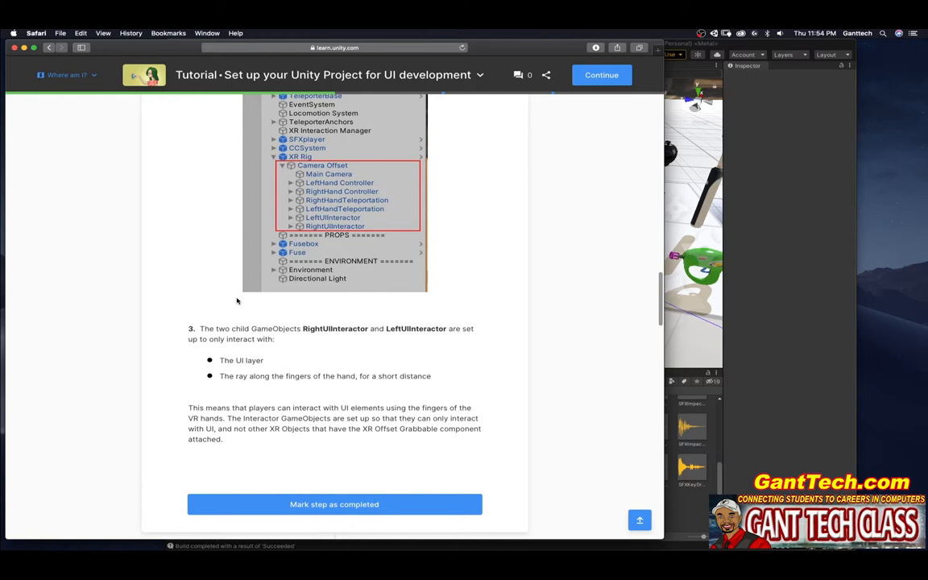
mouse_move(224, 378)
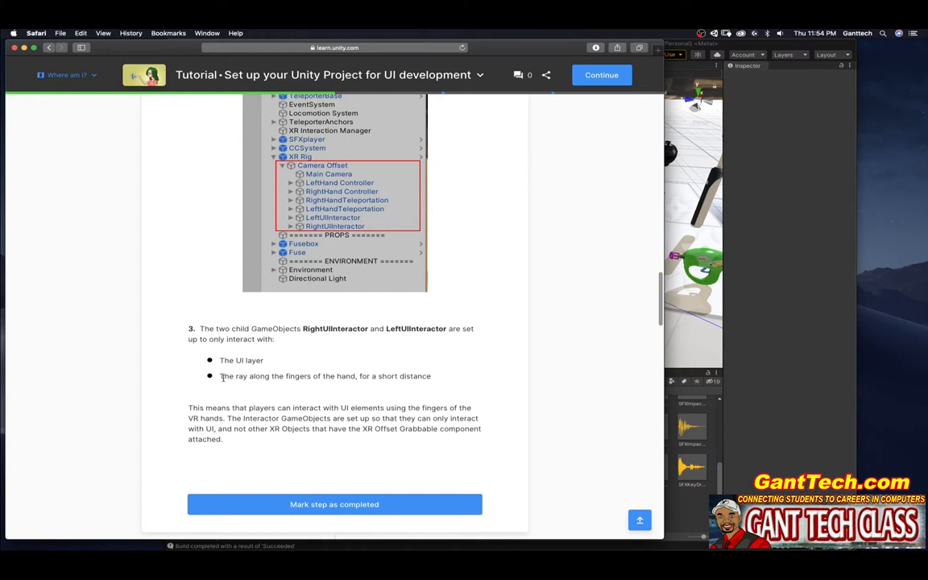
mouse_move(356, 386)
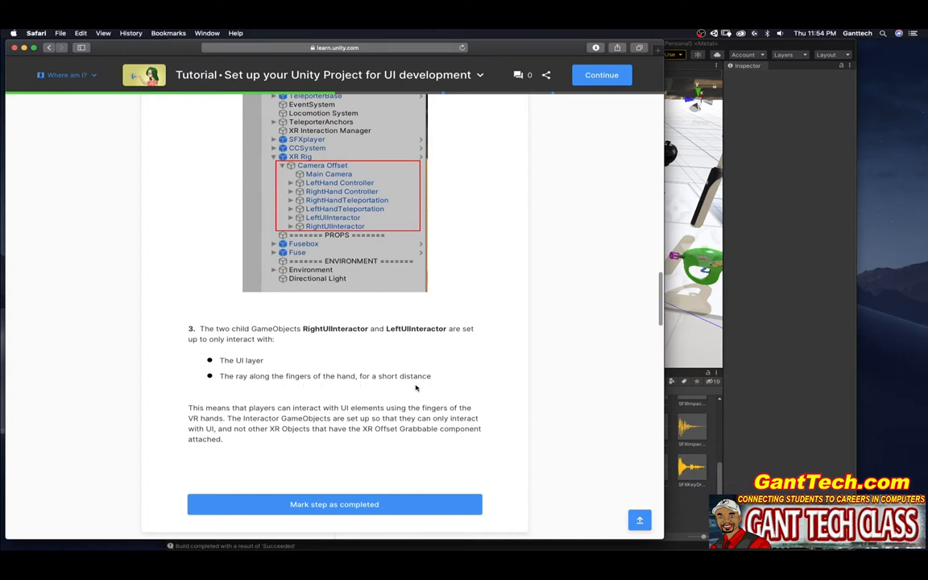
mouse_move(412, 336)
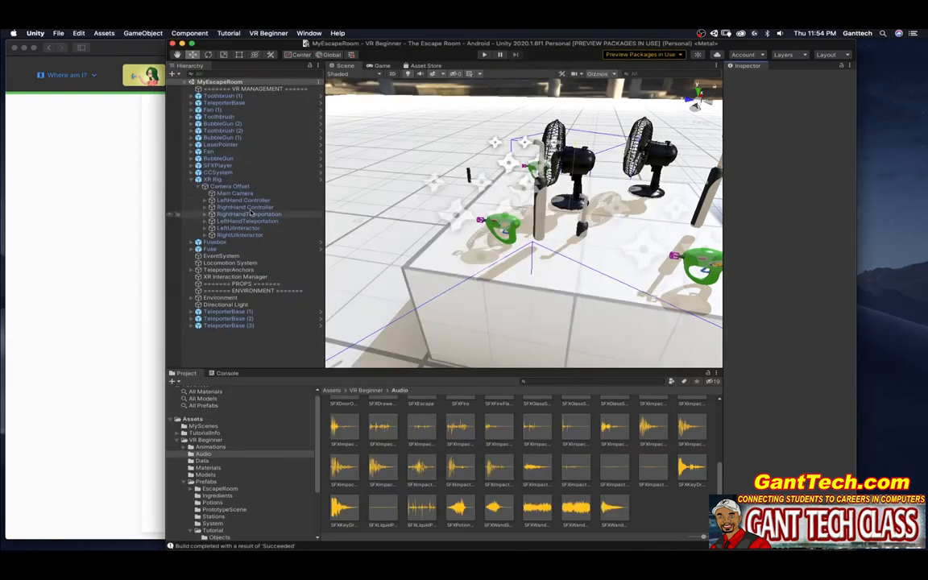
click(240, 228)
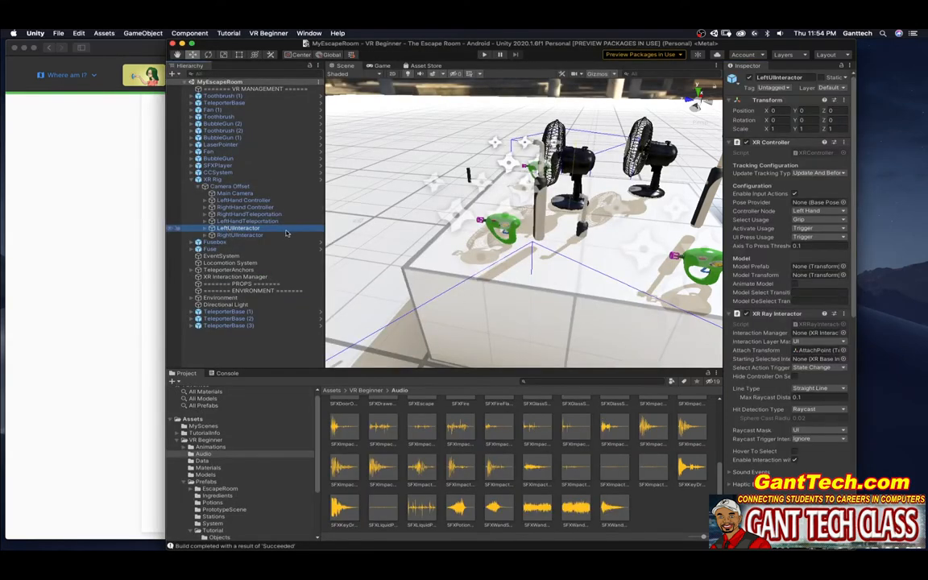
click(241, 235)
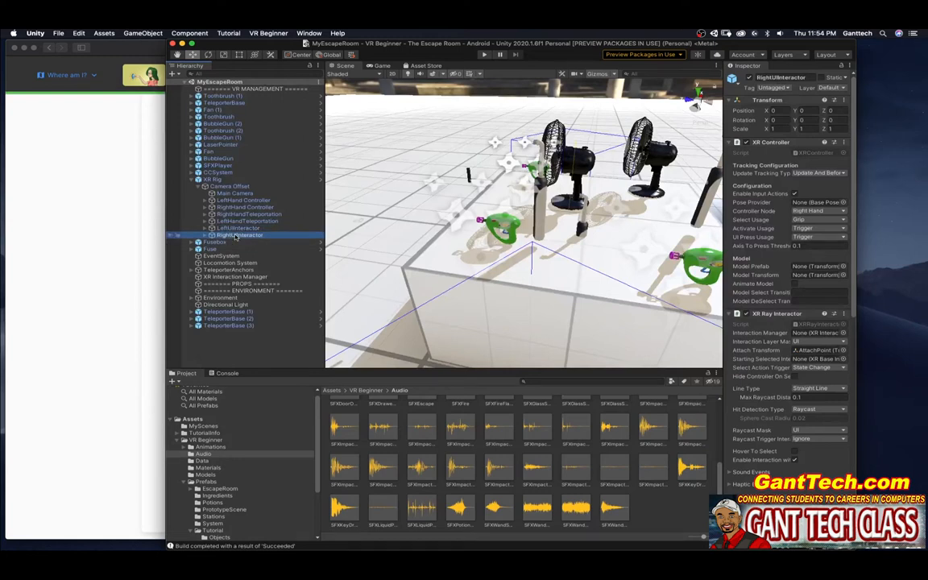
click(820, 397)
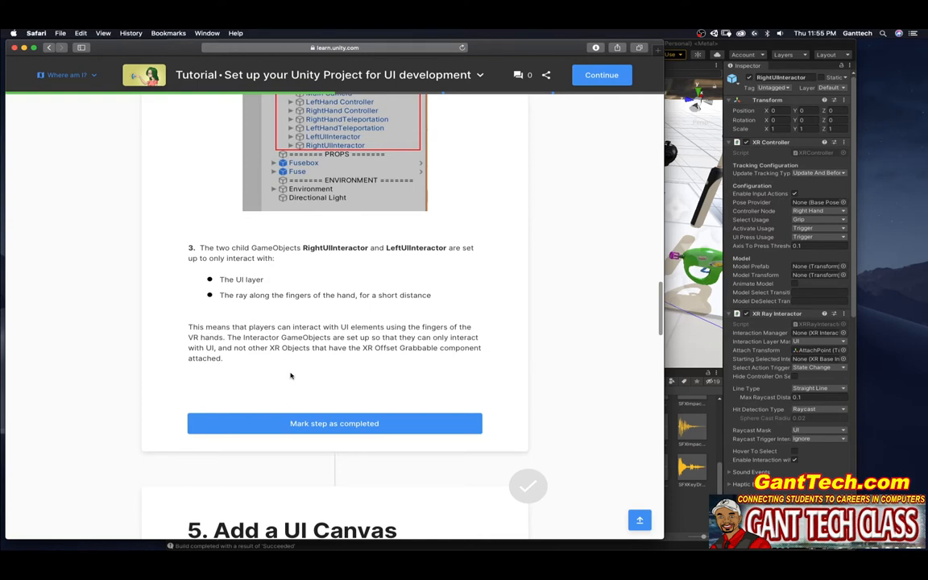
Mark step 4 completed and scroll to step 5, Add a UI Canvas
click(334, 423)
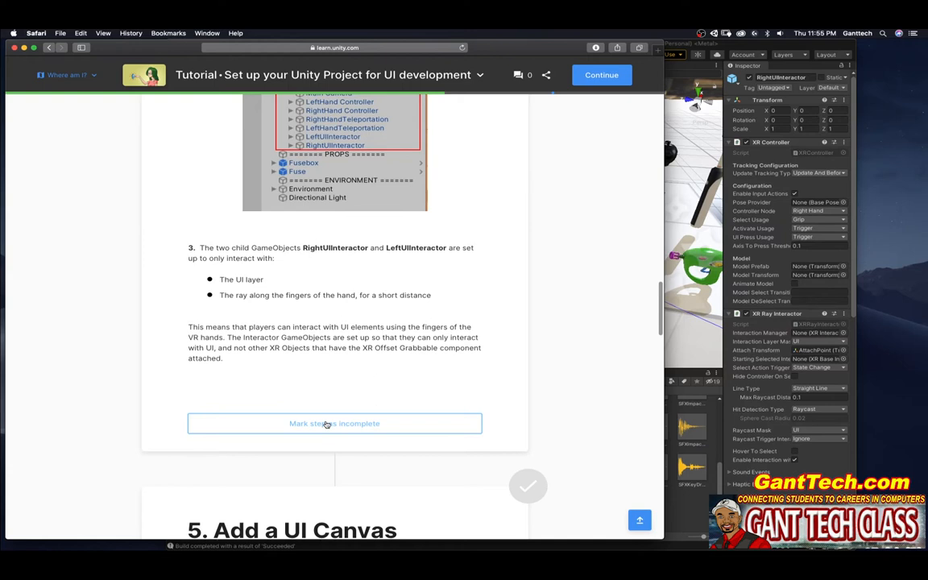
scroll(down, 3)
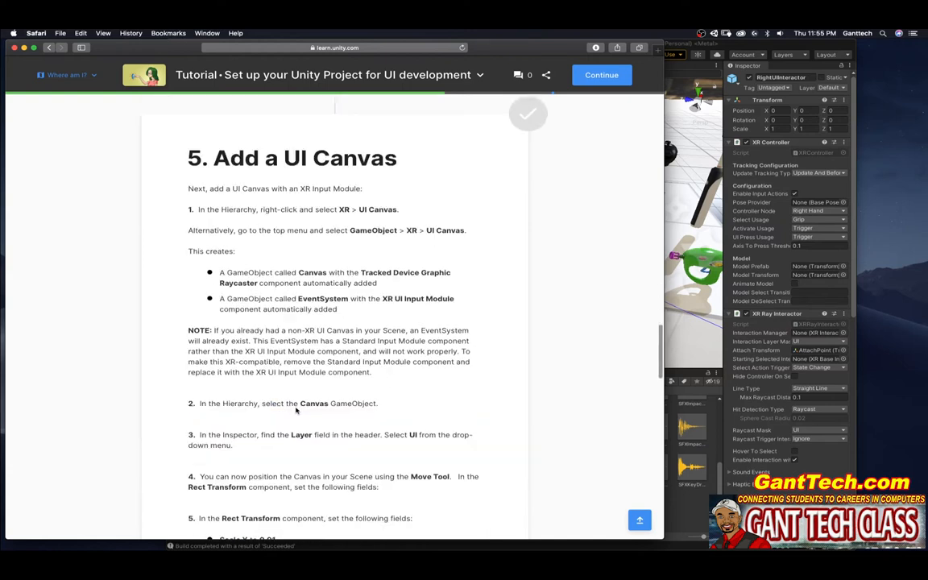
mouse_move(295, 411)
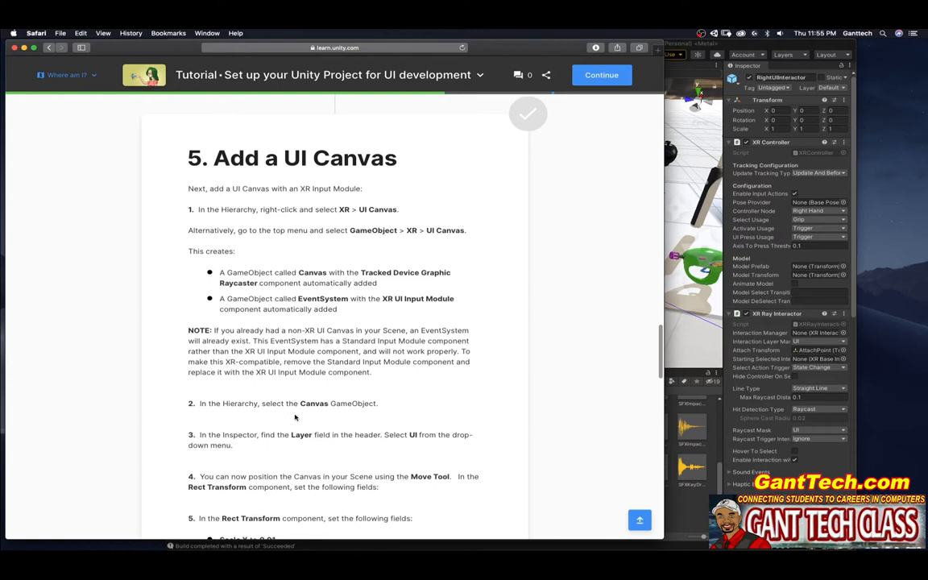
mouse_move(306, 403)
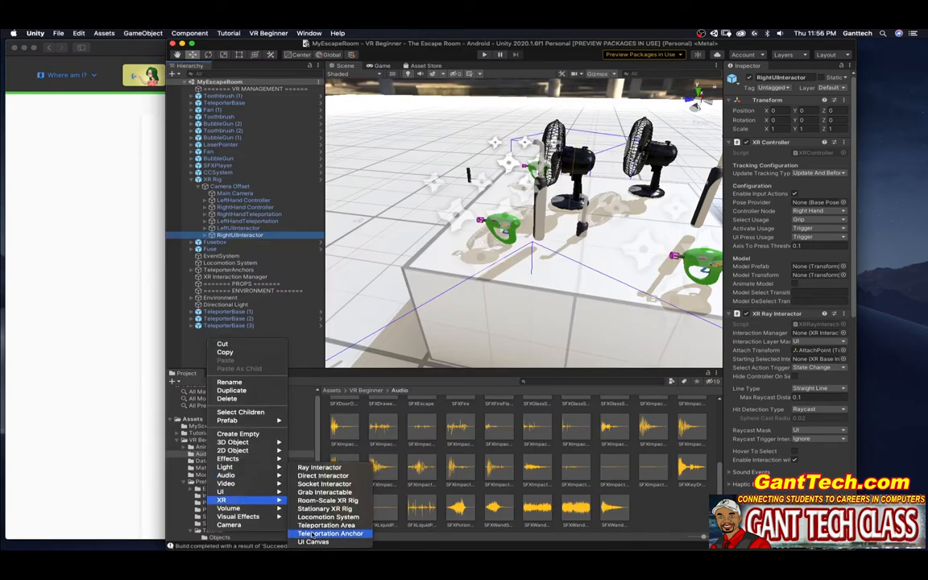
Create an XR UI Canvas in the Hierarchy, then view the GameObject > XR alternative
click(313, 541)
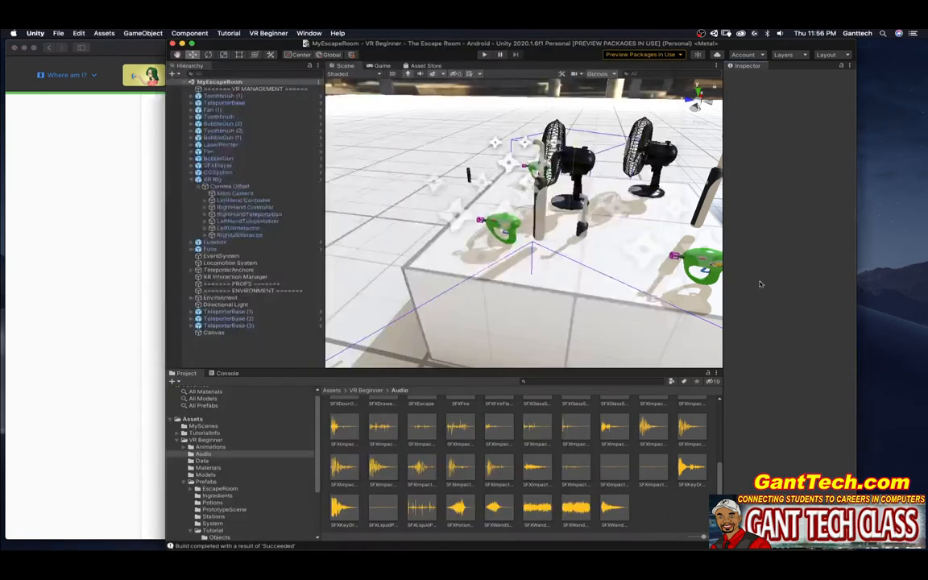
click(143, 33)
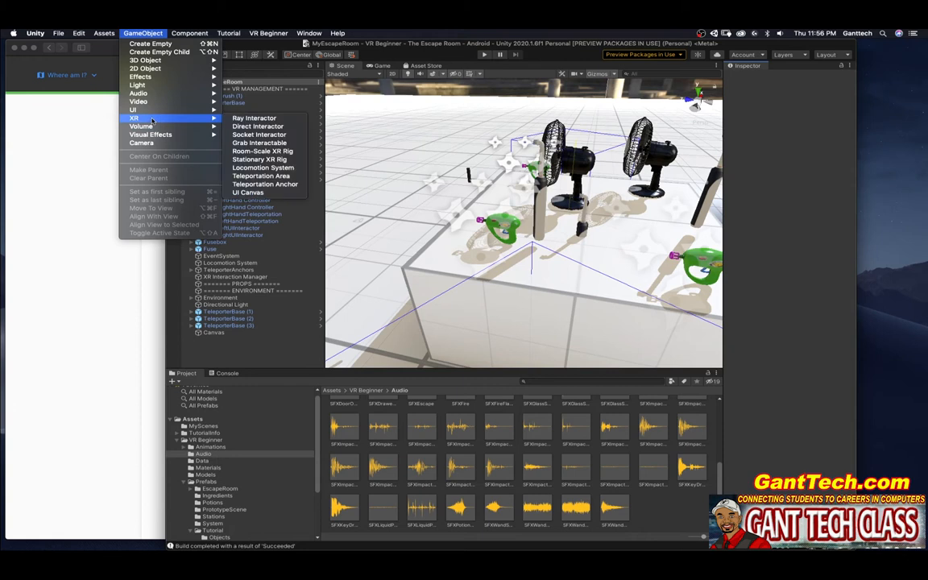
mouse_move(75, 227)
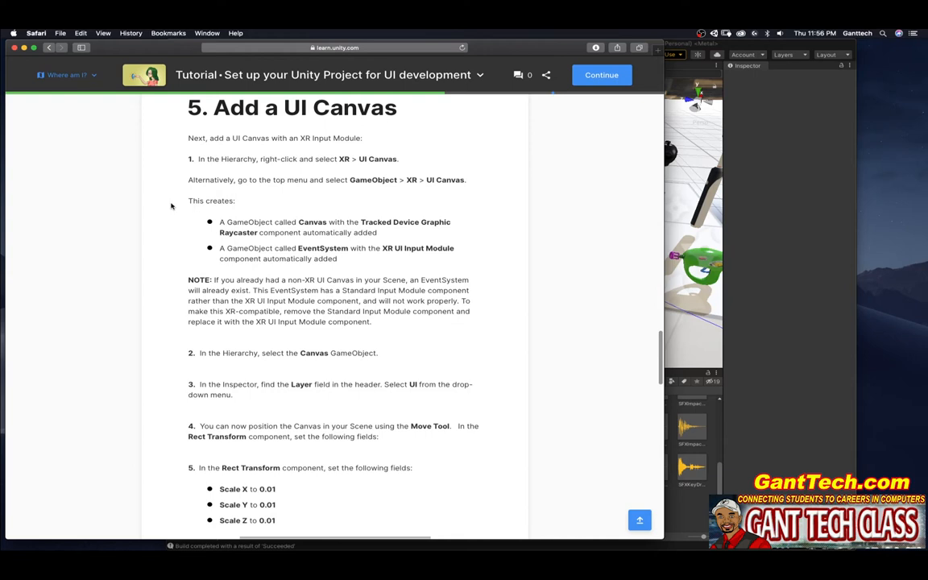
mouse_move(247, 362)
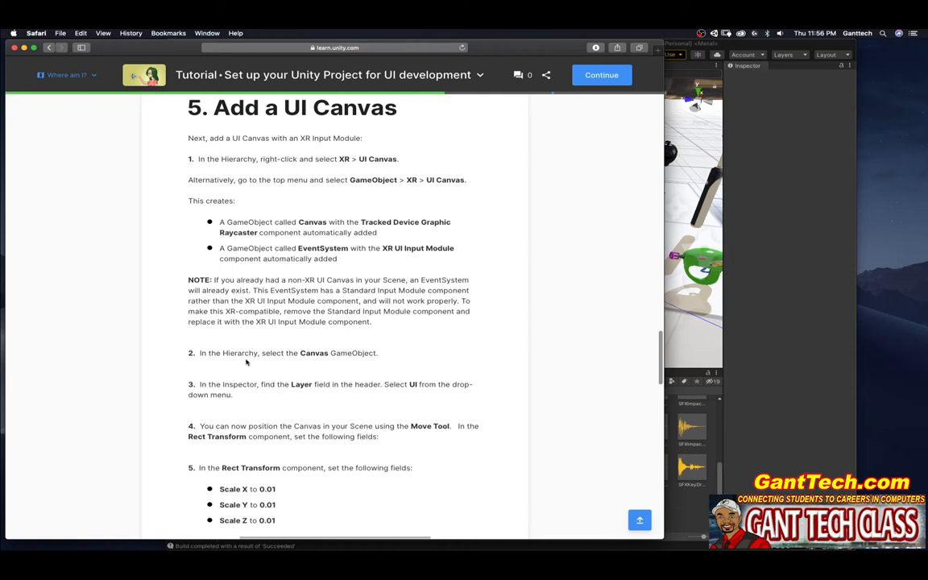
mouse_move(768, 357)
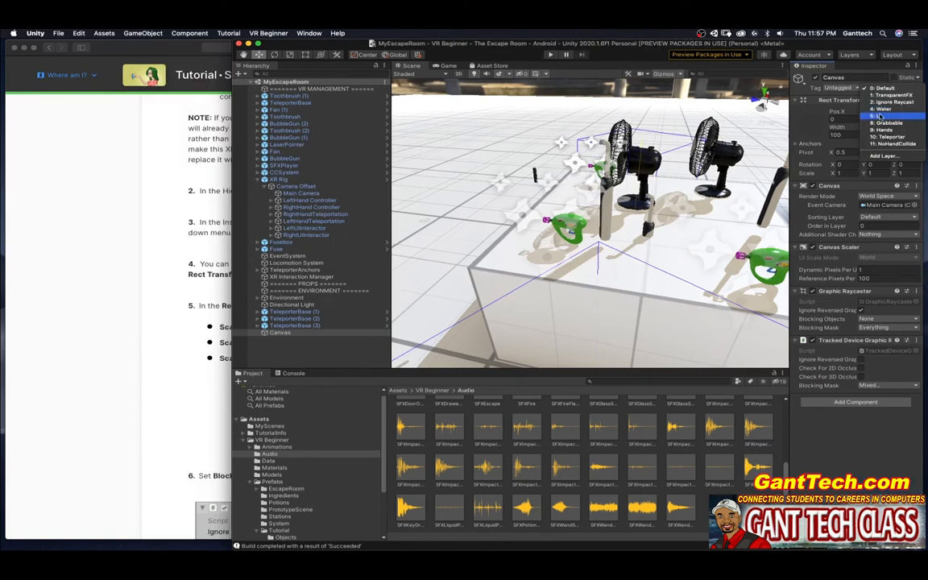
Assign the Canvas to the UI layer
click(883, 129)
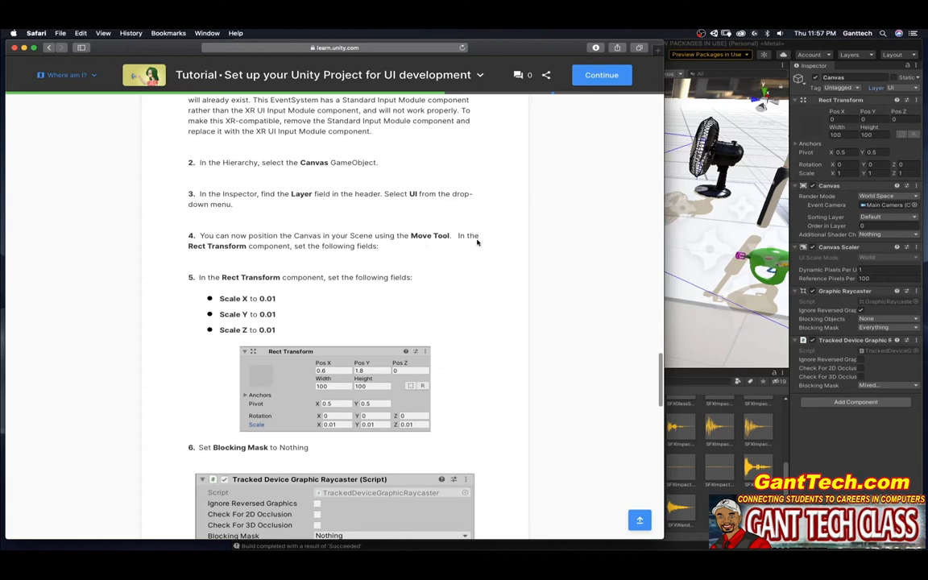
mouse_move(286, 255)
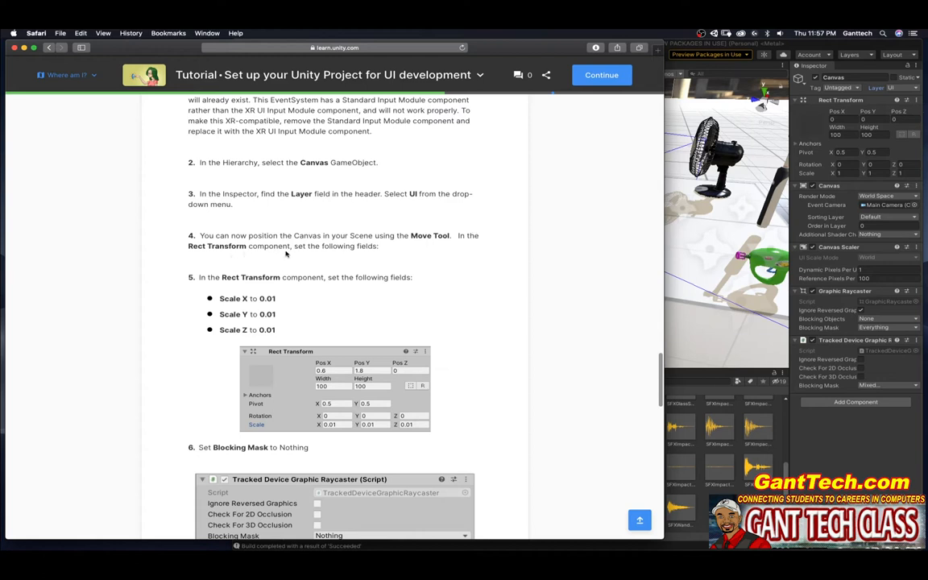
mouse_move(382, 265)
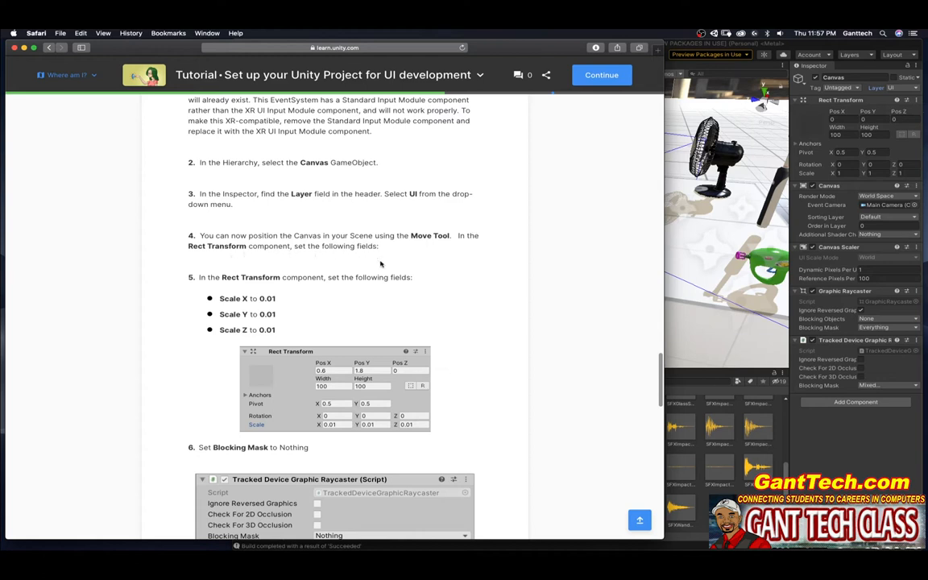
mouse_move(277, 304)
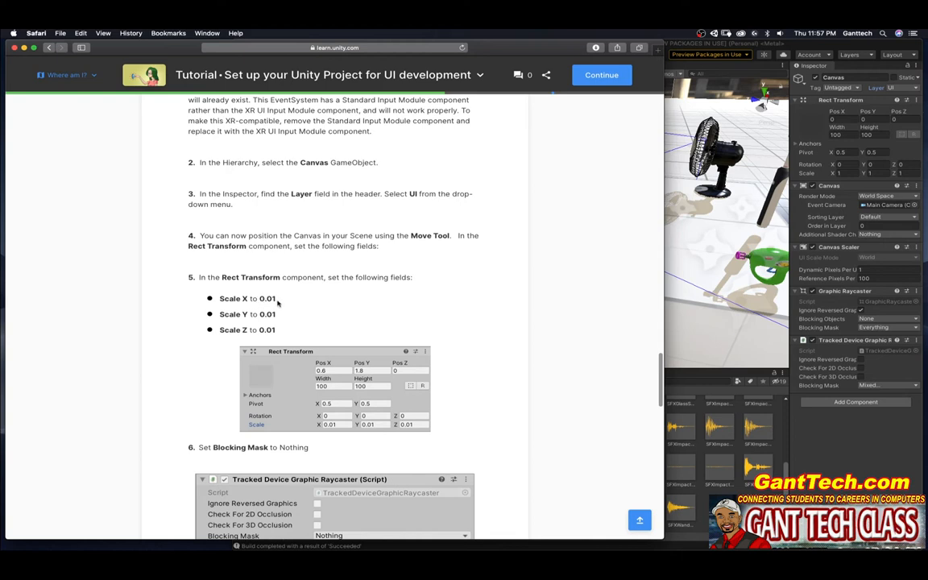
mouse_move(238, 342)
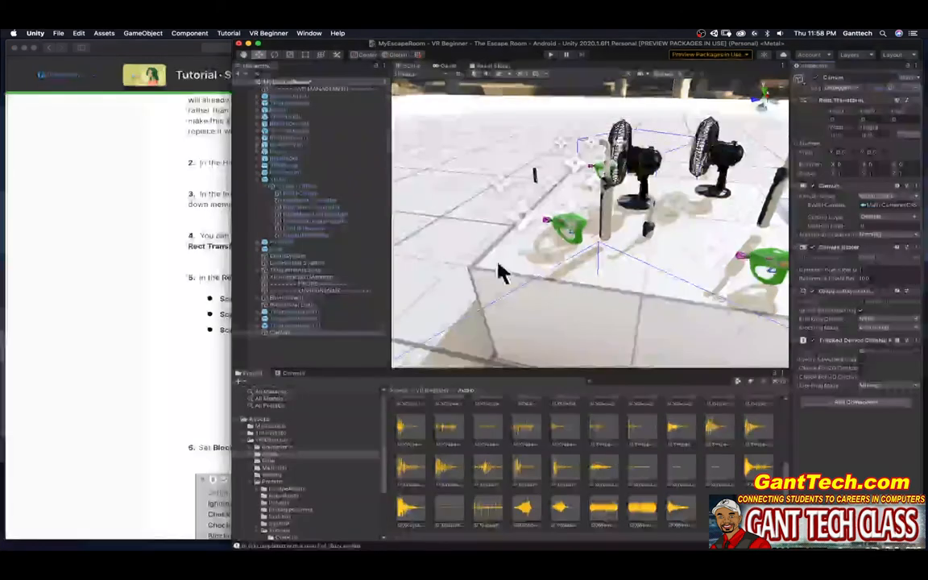
Frame the Canvas, set its position to 0.01 on X, Y, Z, and blocking mask to Nothing
click(280, 332)
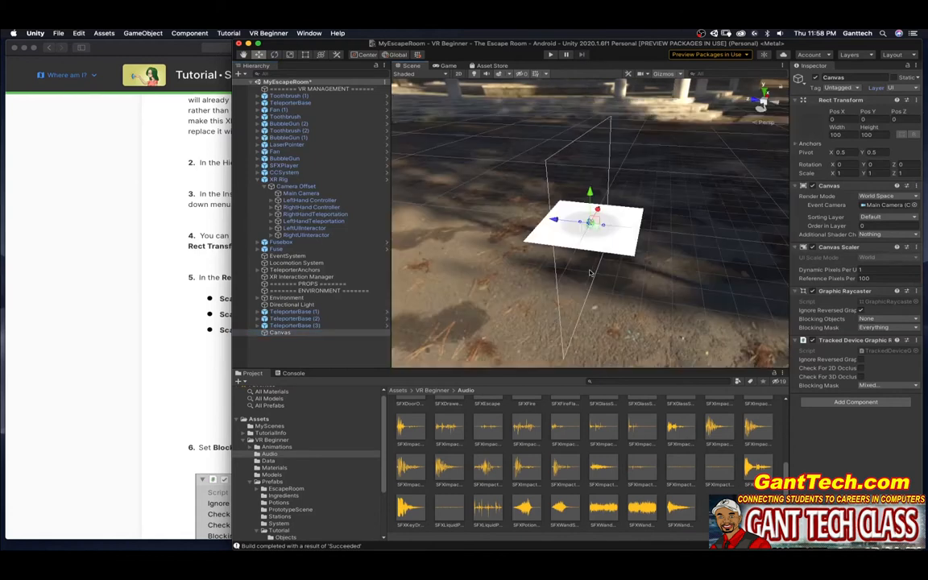
mouse_move(550, 260)
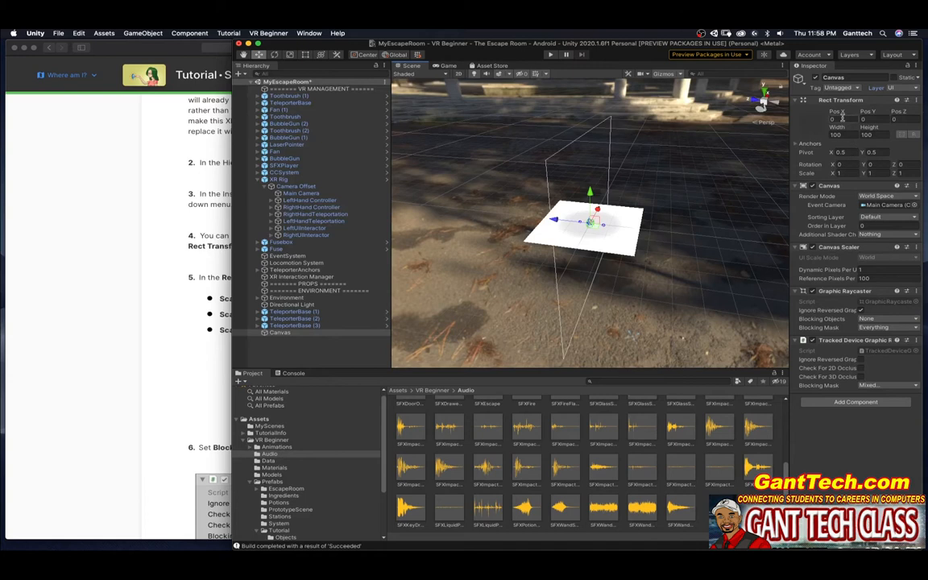
click(838, 119)
text(.01)
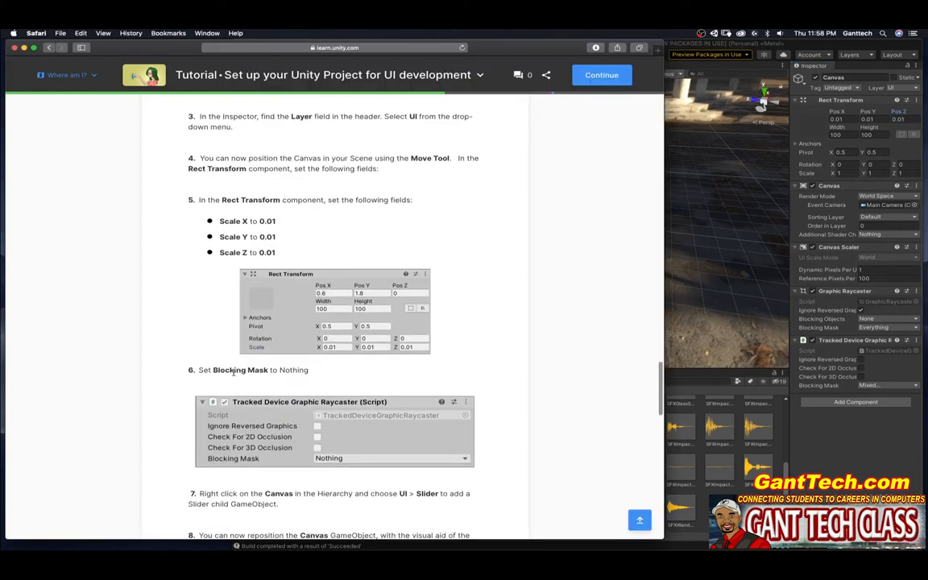
mouse_move(296, 378)
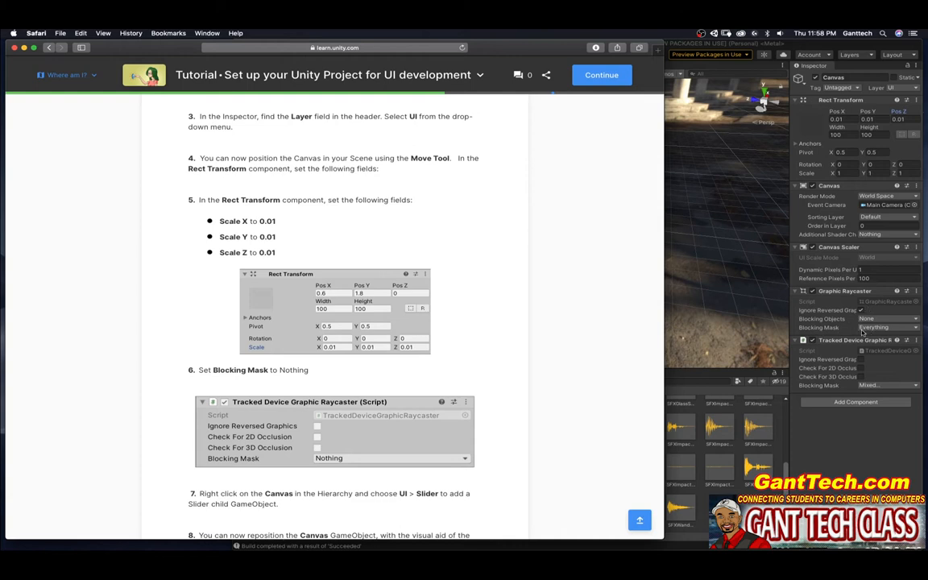
click(886, 327)
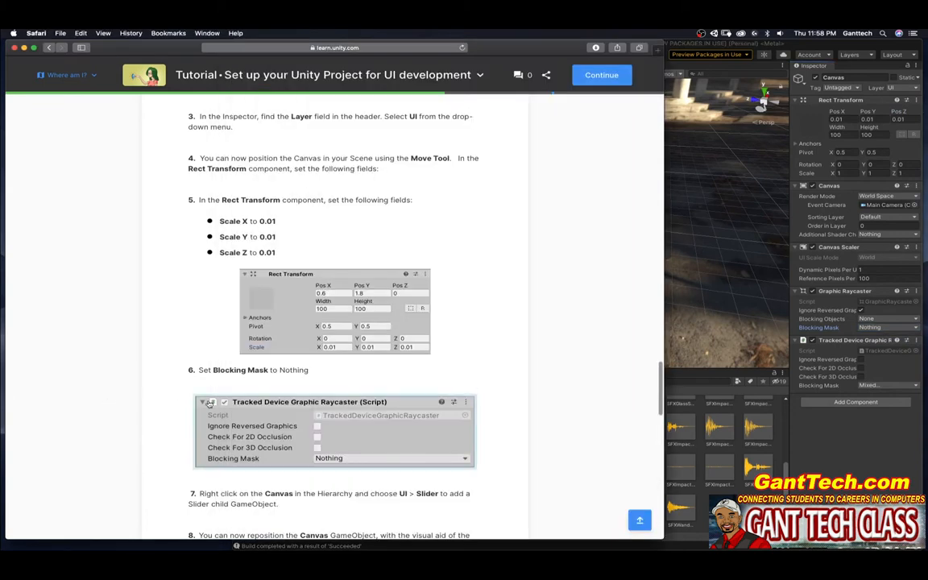
Scroll the tutorial to the steps about adding a Slider
scroll(down, 3)
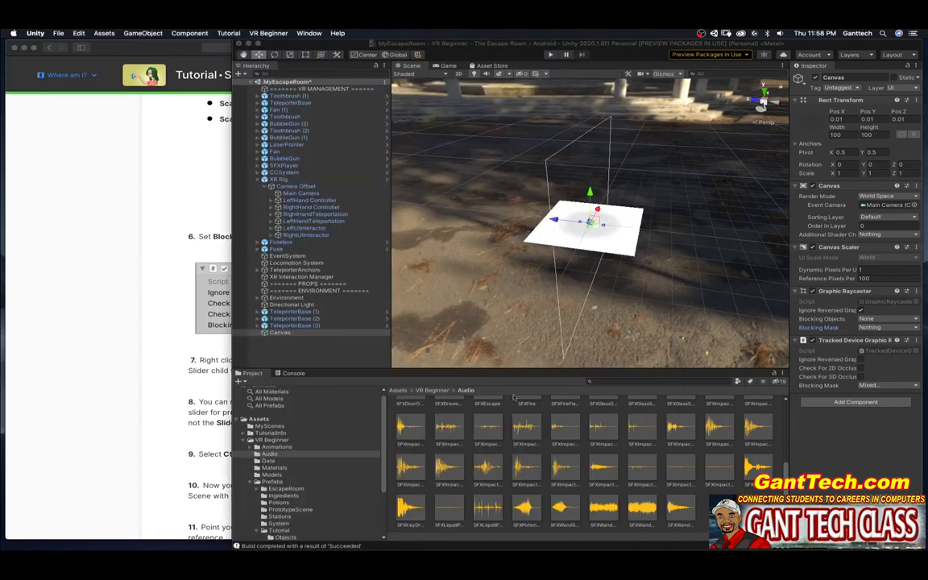
Add a UI Slider as a child of the Canvas from its context menu
right_click(280, 332)
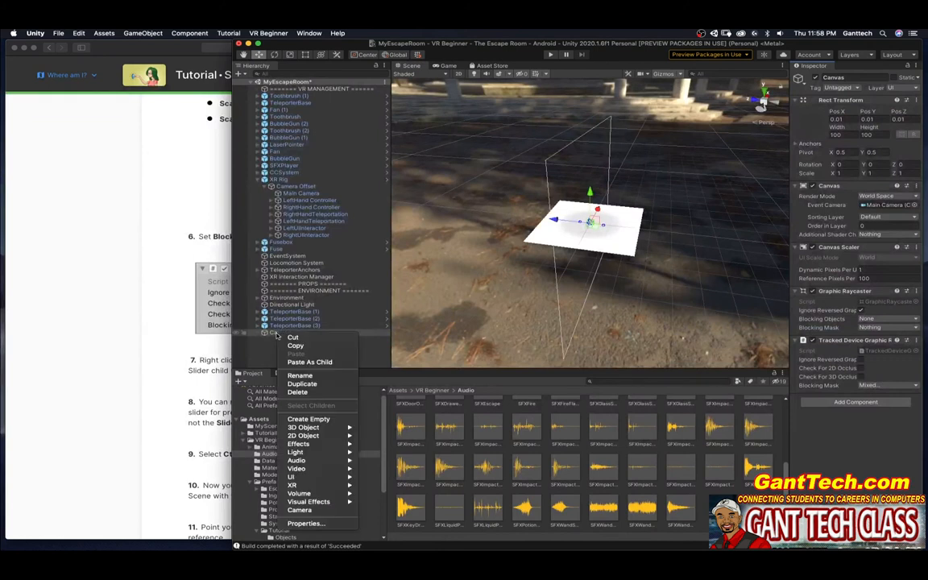
mouse_move(290, 477)
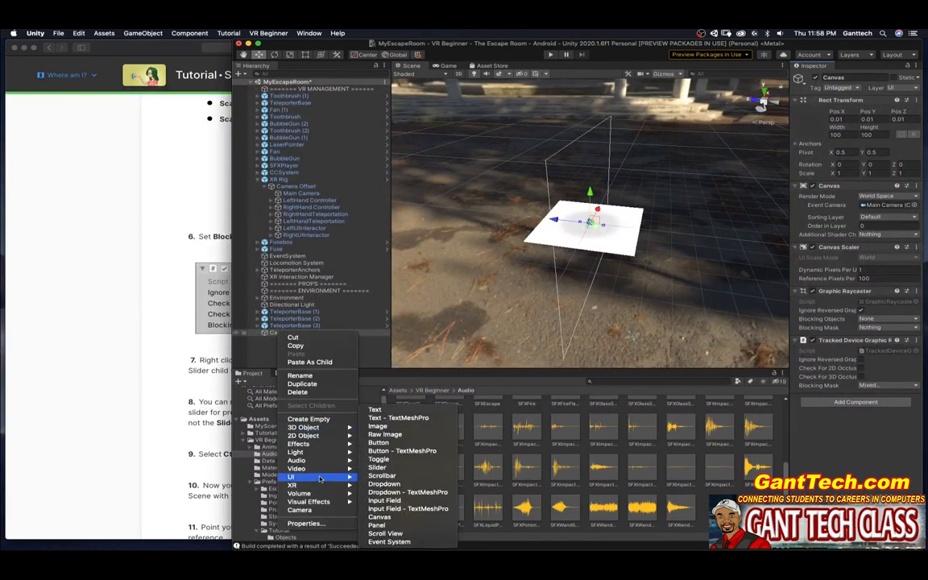
mouse_move(377, 468)
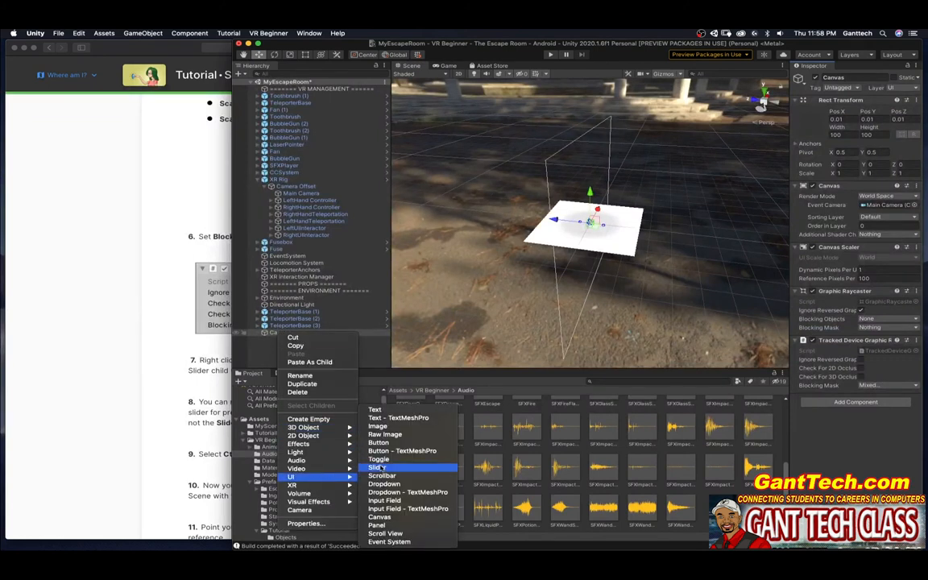
click(377, 468)
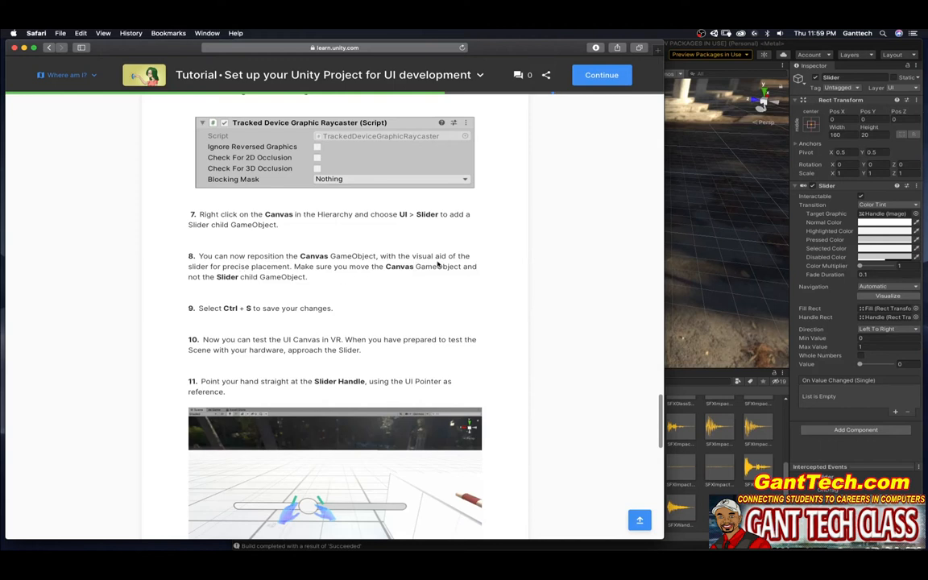
mouse_move(406, 330)
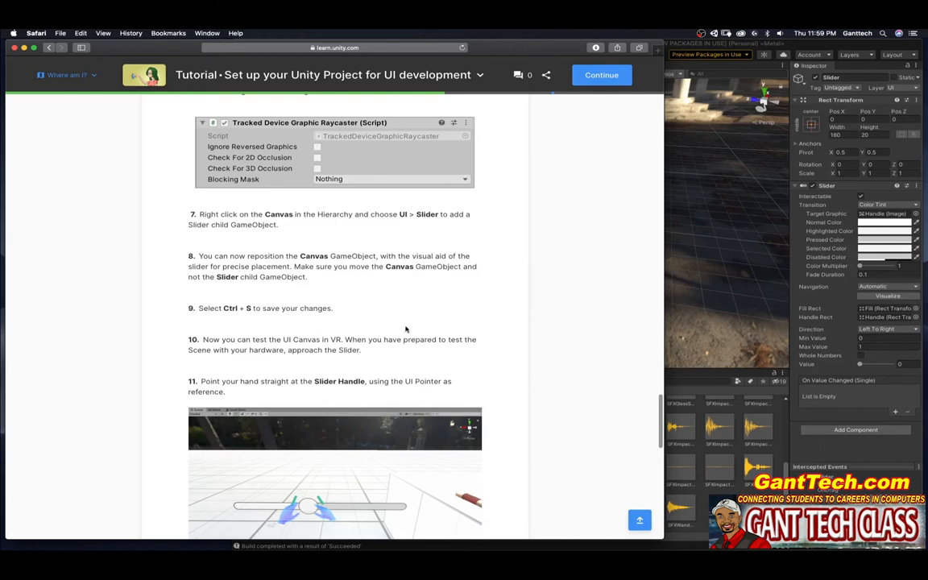
mouse_move(401, 326)
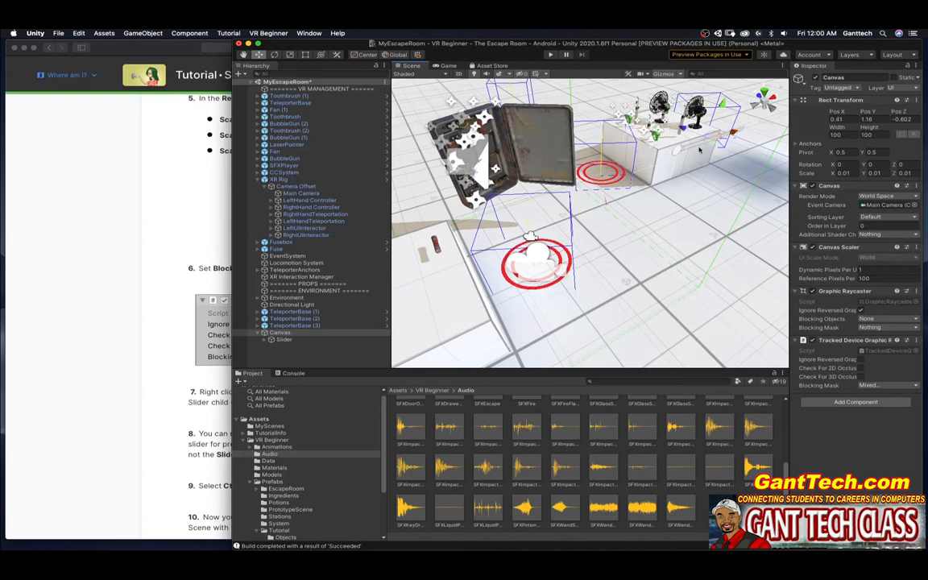
mouse_move(691, 184)
text(90)
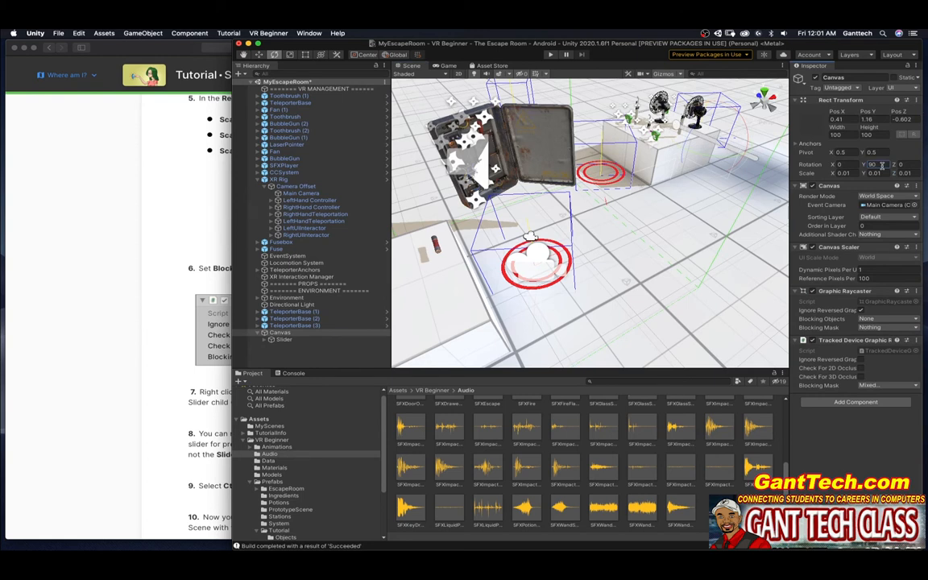
Return to the Unity Learn tutorial page in Safari
click(35, 33)
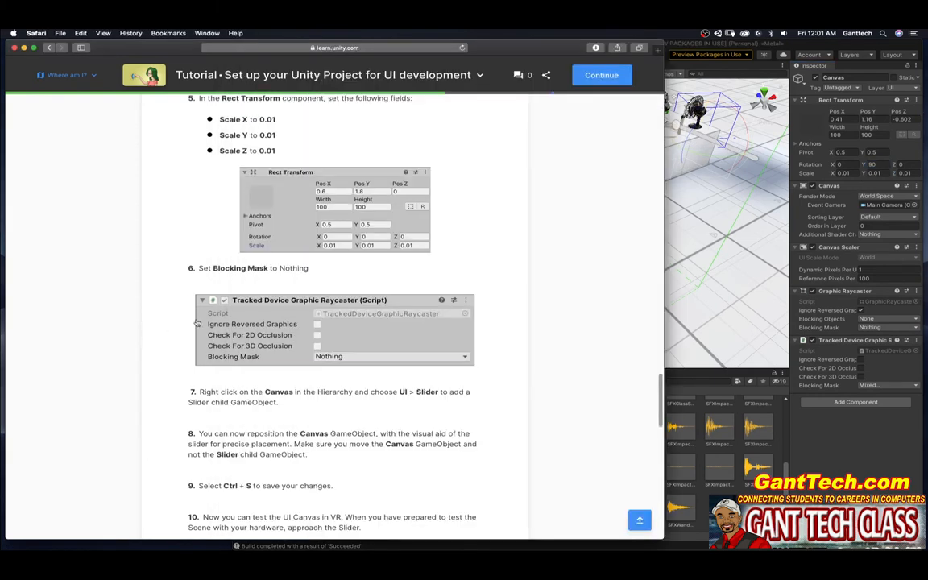
Read tutorial steps 8–13 on testing the slider in VR and mark the step completed
scroll(down, 3)
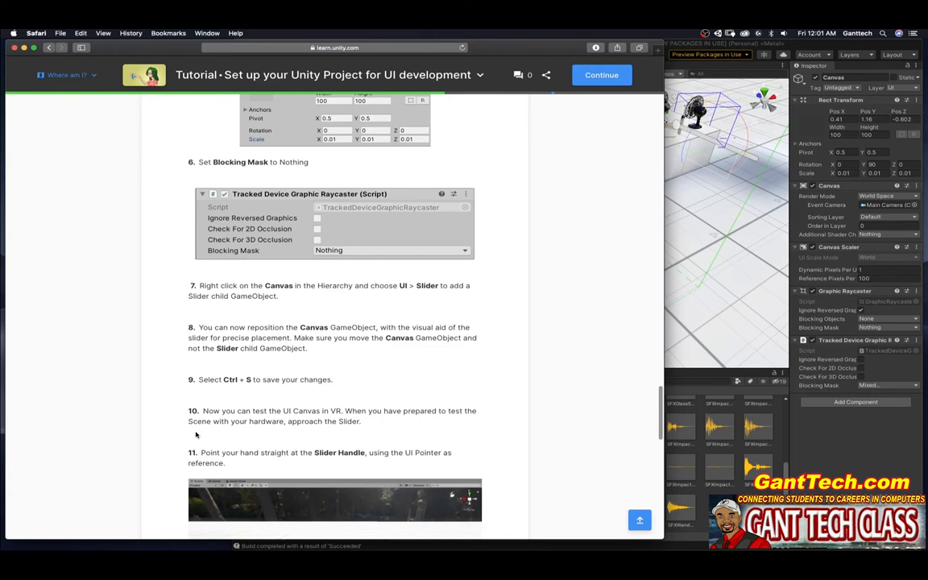
mouse_move(353, 429)
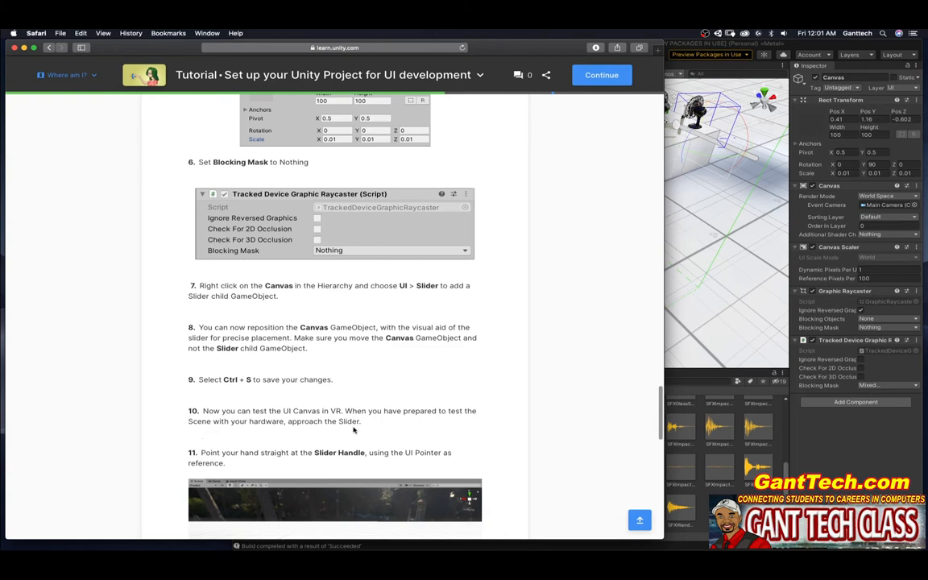
mouse_move(290, 462)
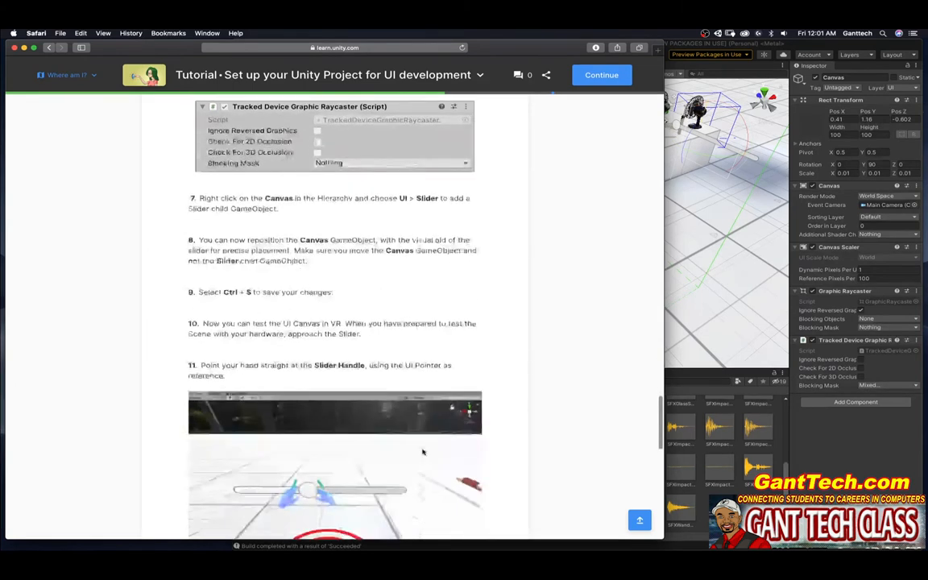
scroll(down, 3)
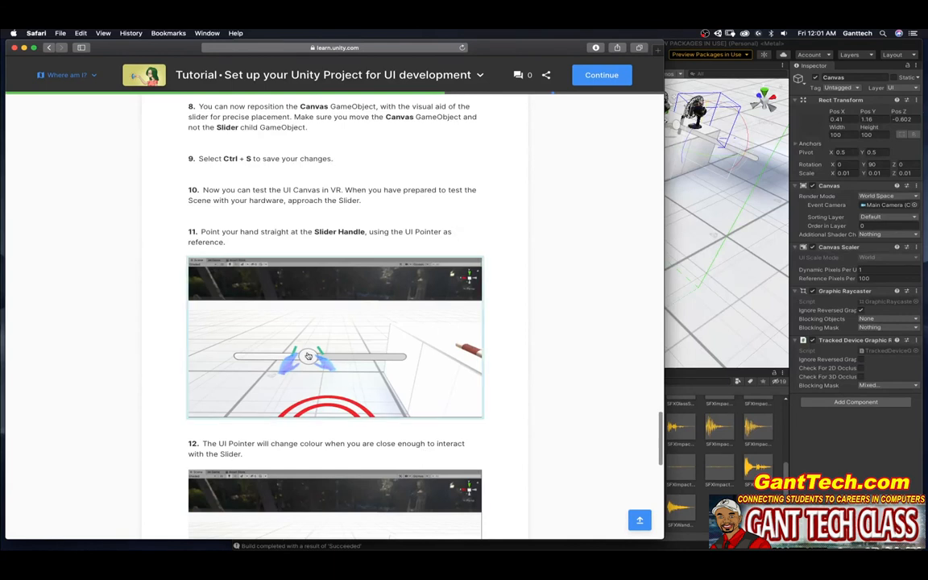
mouse_move(325, 385)
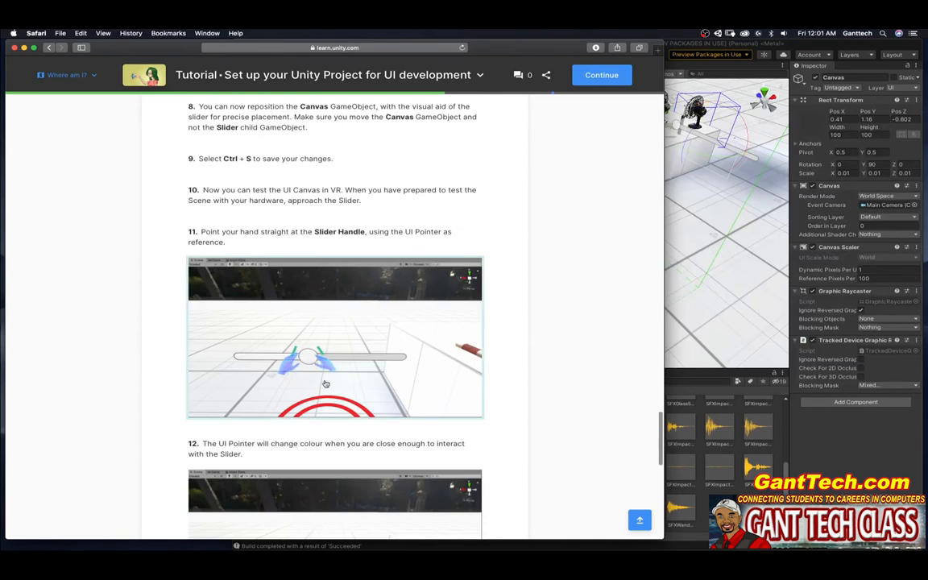
scroll(down, 3)
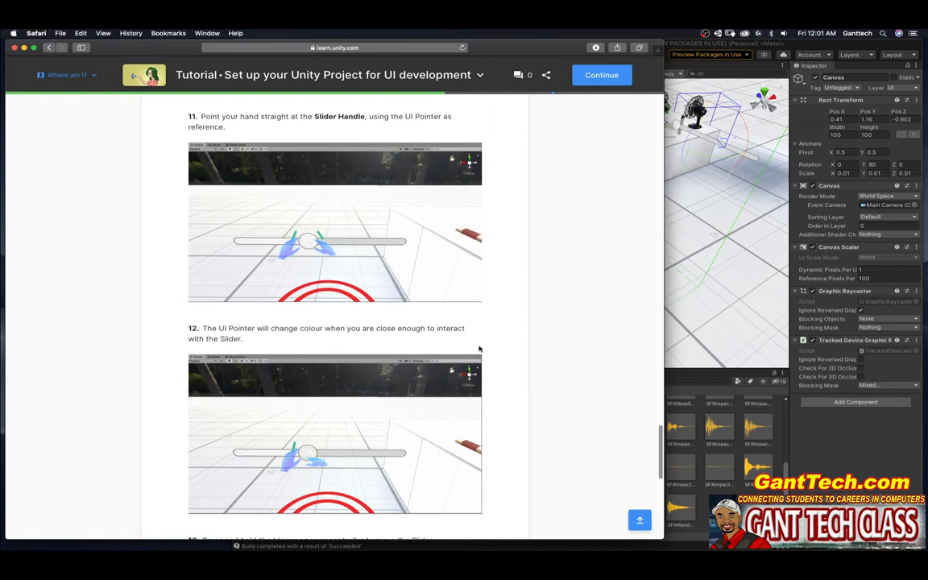
scroll(down, 3)
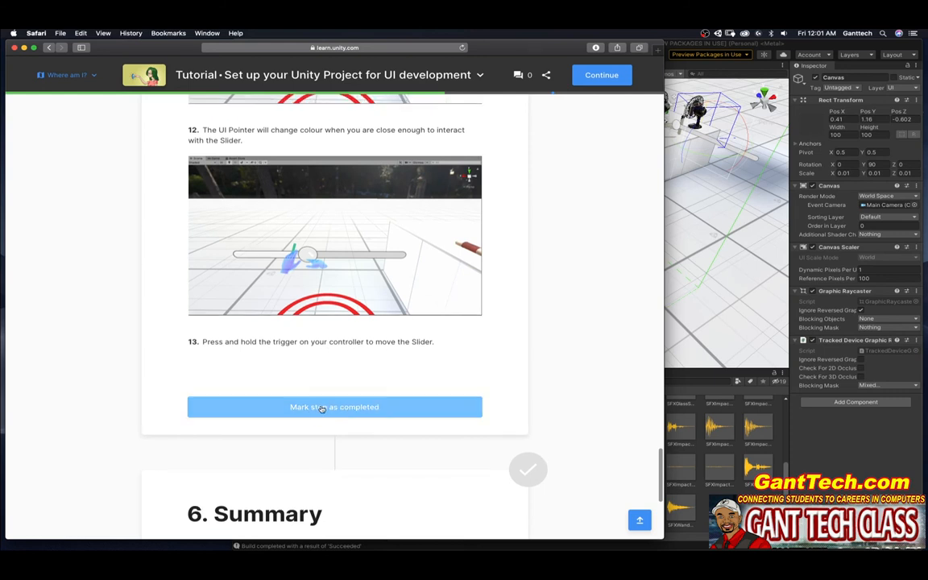
click(333, 406)
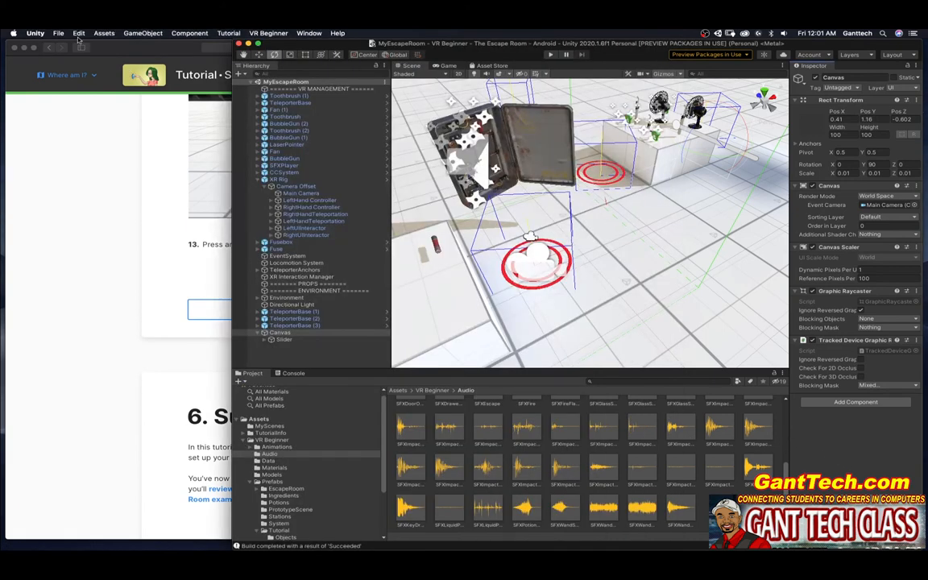
From File > Build Settings, run an Android Build And Run saved as escapeRoomPrototype
click(58, 33)
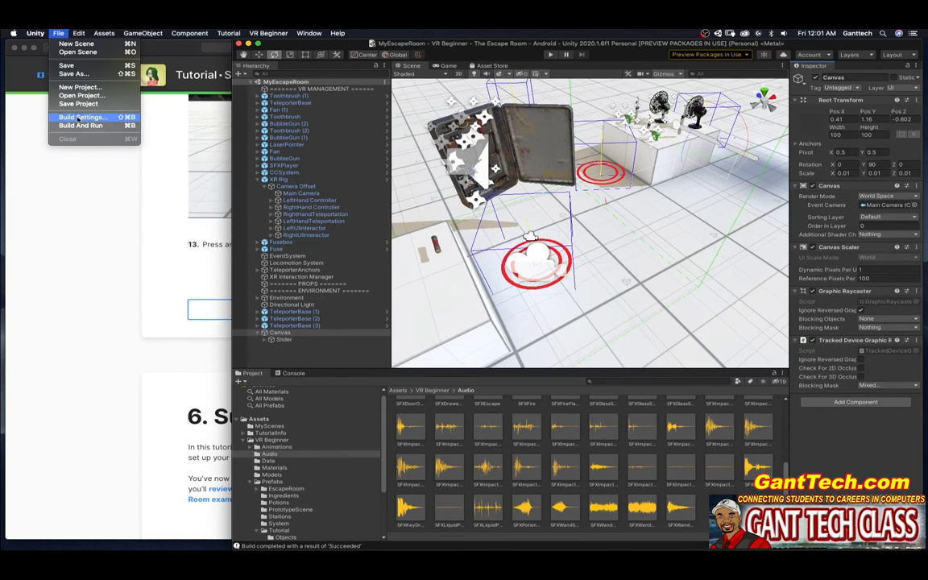
click(83, 117)
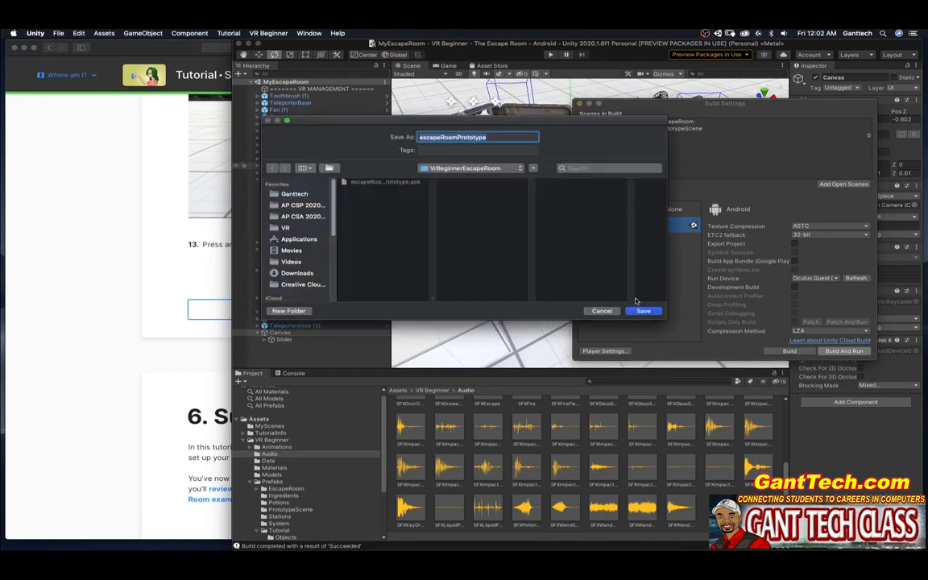
click(643, 311)
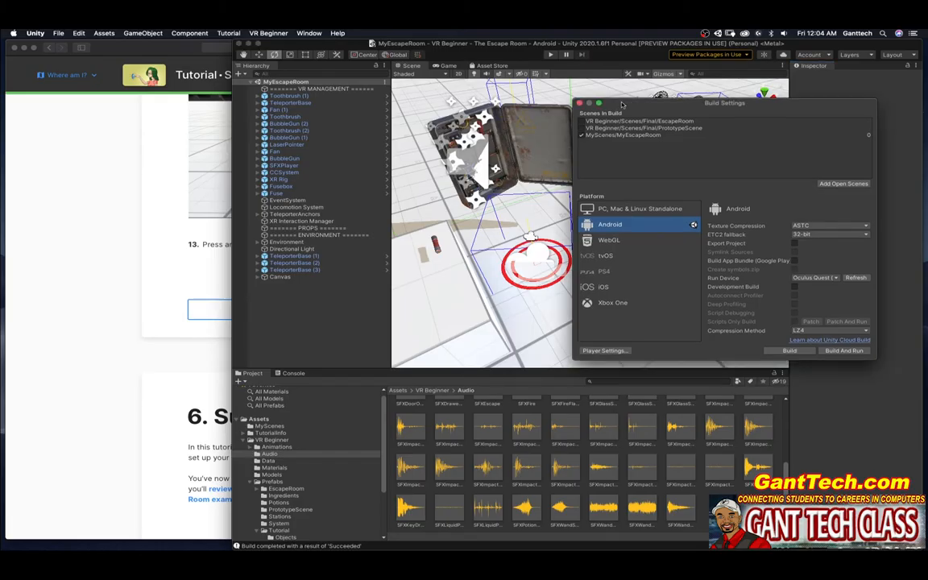
Close Build Settings and duplicate TeleporterBase into TeleporterBase (4), moved in front of the slider
click(579, 103)
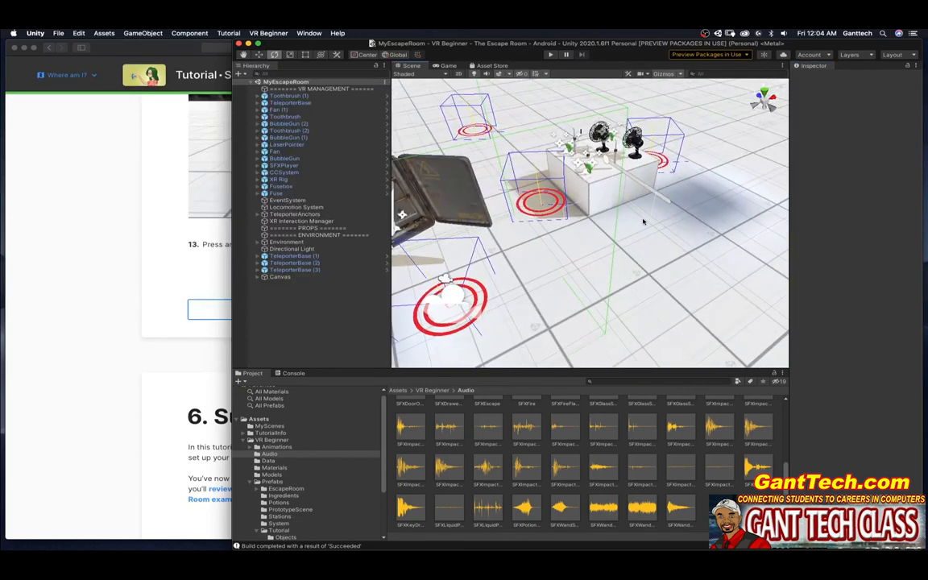
mouse_move(546, 214)
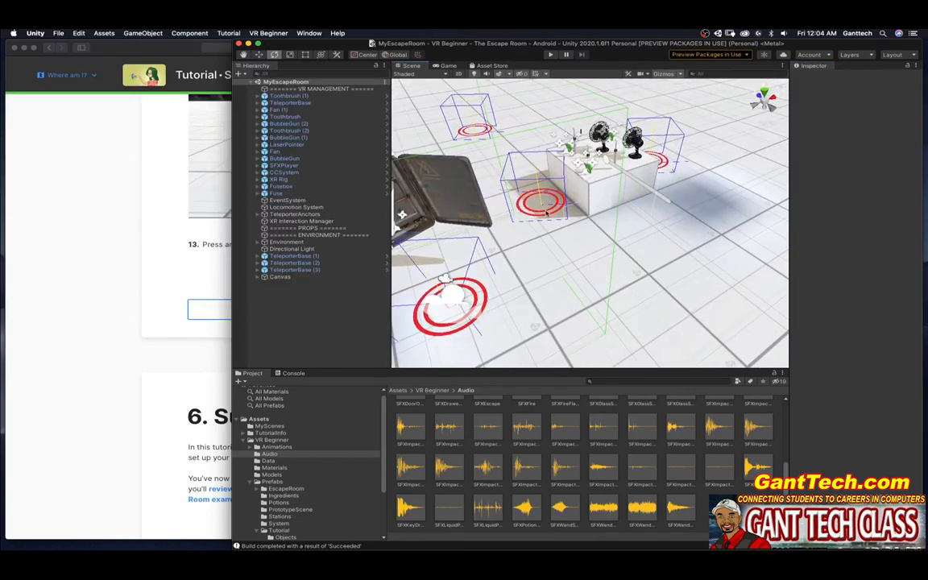
click(290, 102)
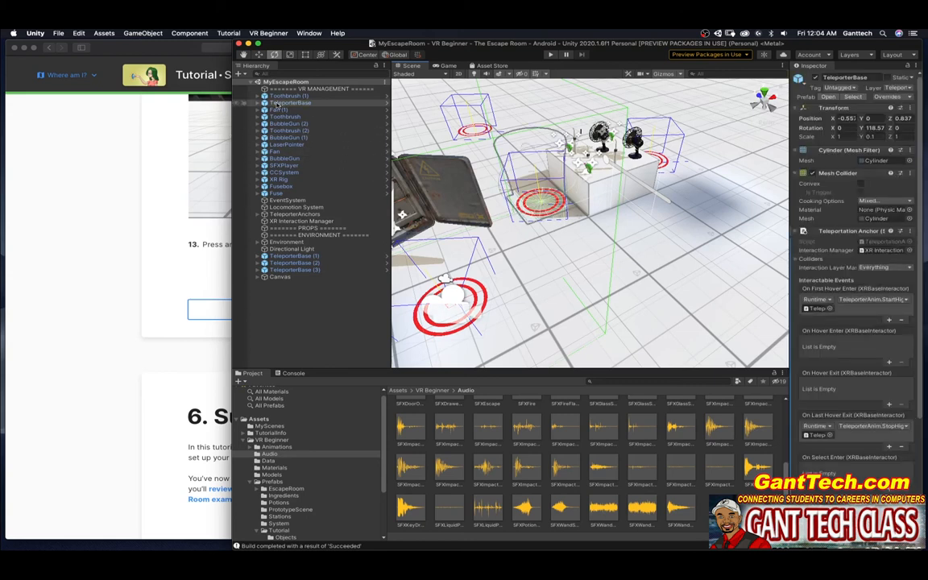
right_click(290, 95)
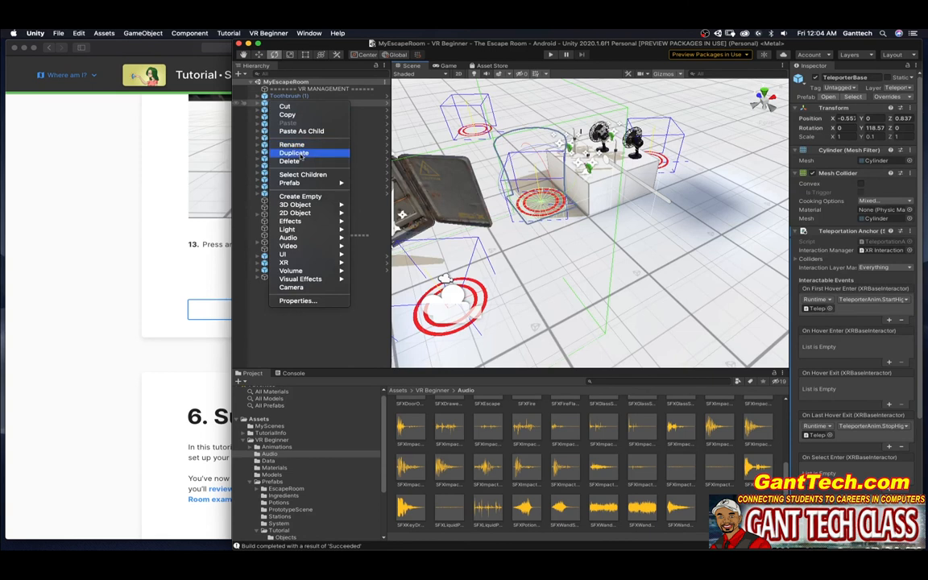
click(294, 153)
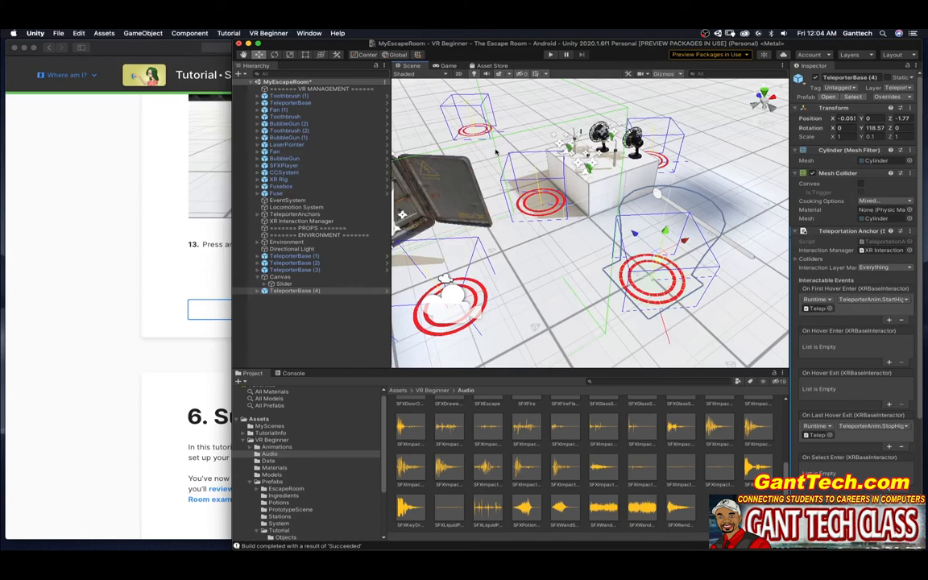
click(58, 33)
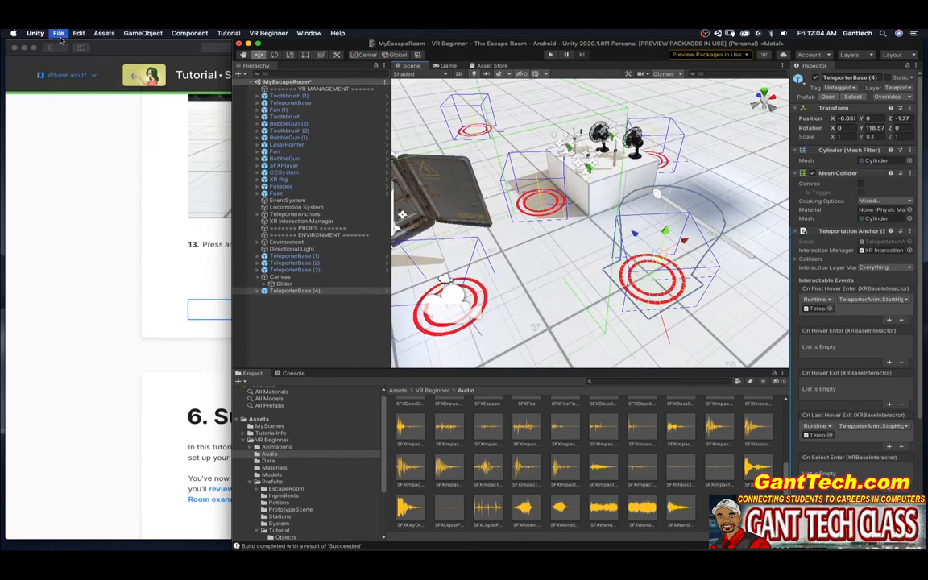
Check Build Settings, then Build And Run the scene with TeleporterBase (4) on Android
click(58, 34)
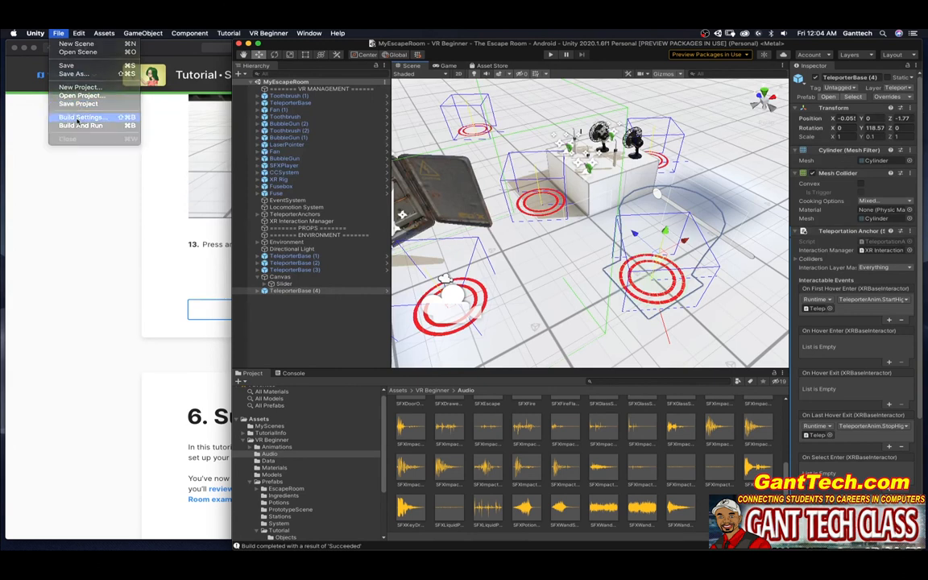
click(82, 117)
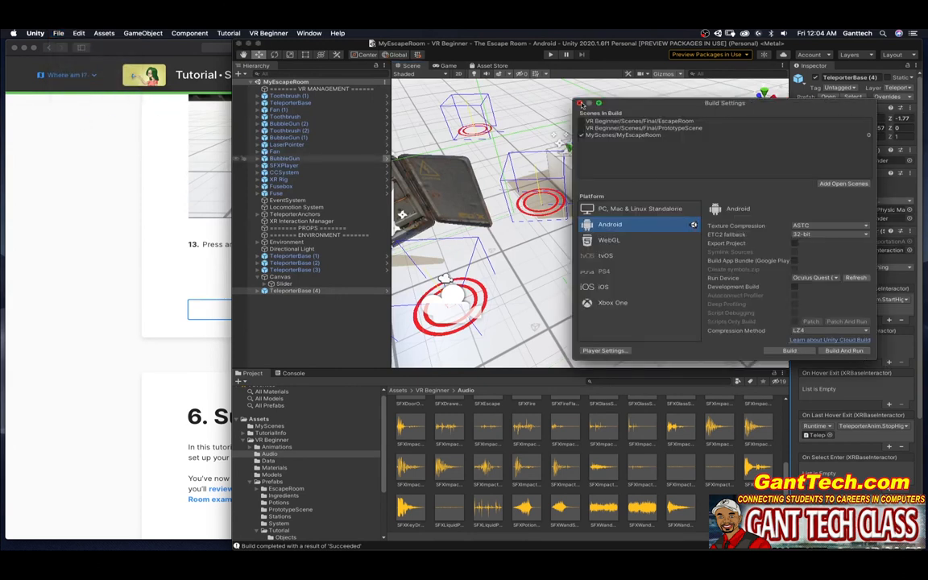
click(58, 33)
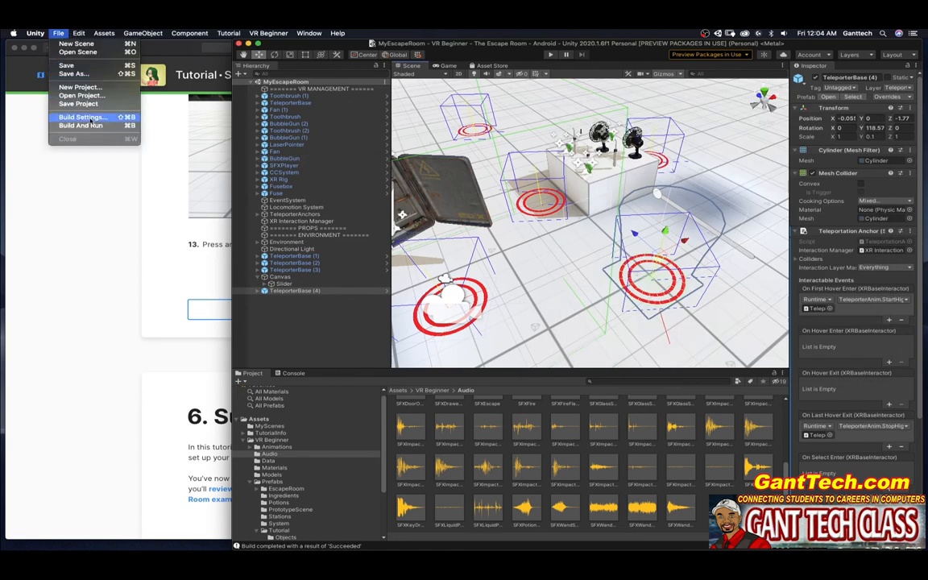
click(80, 125)
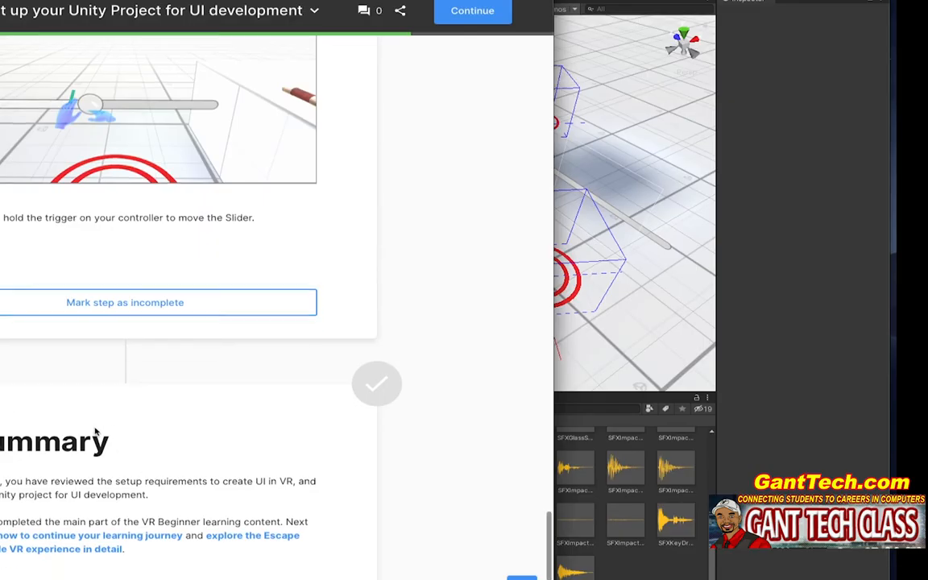
Scroll to the tutorial's Summary section and mark it as completed
scroll(down, 3)
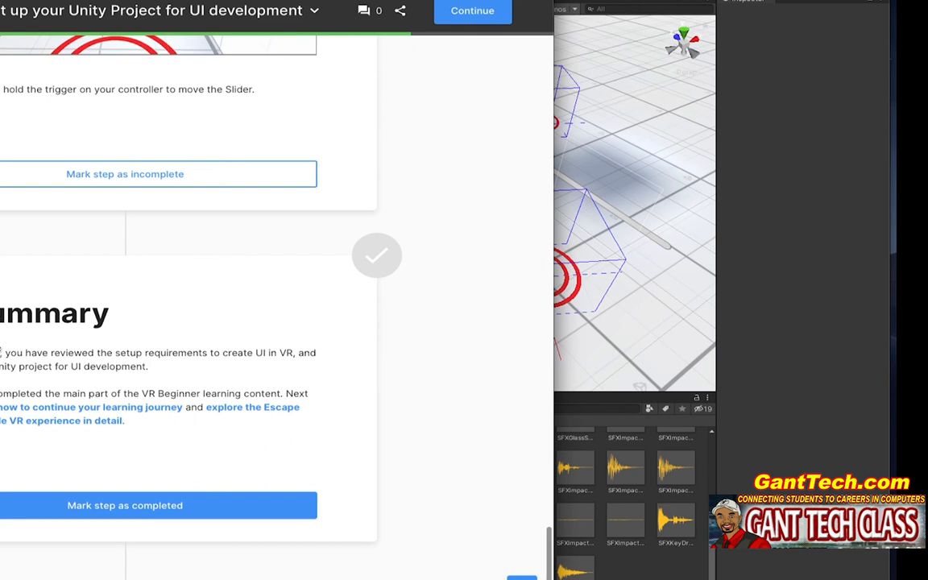
click(125, 505)
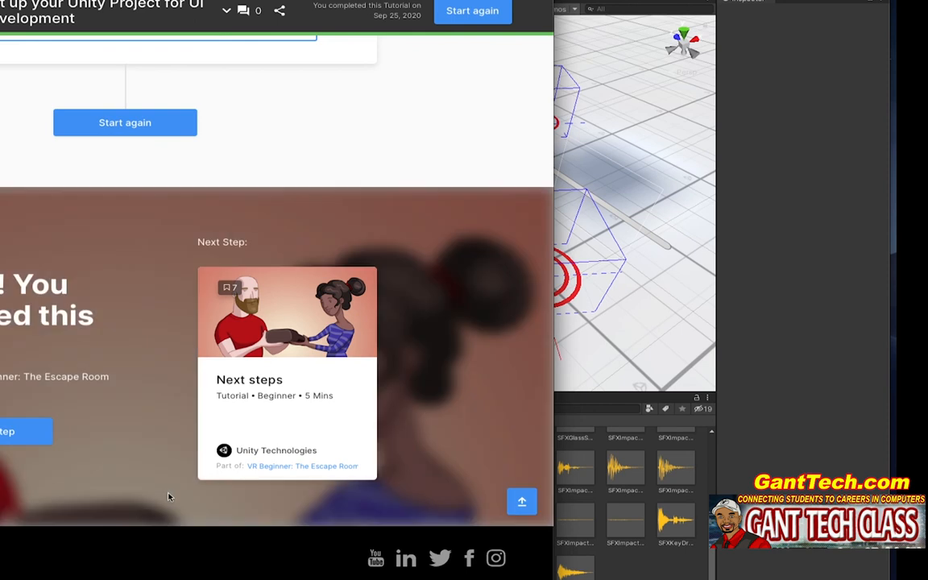
mouse_move(441, 474)
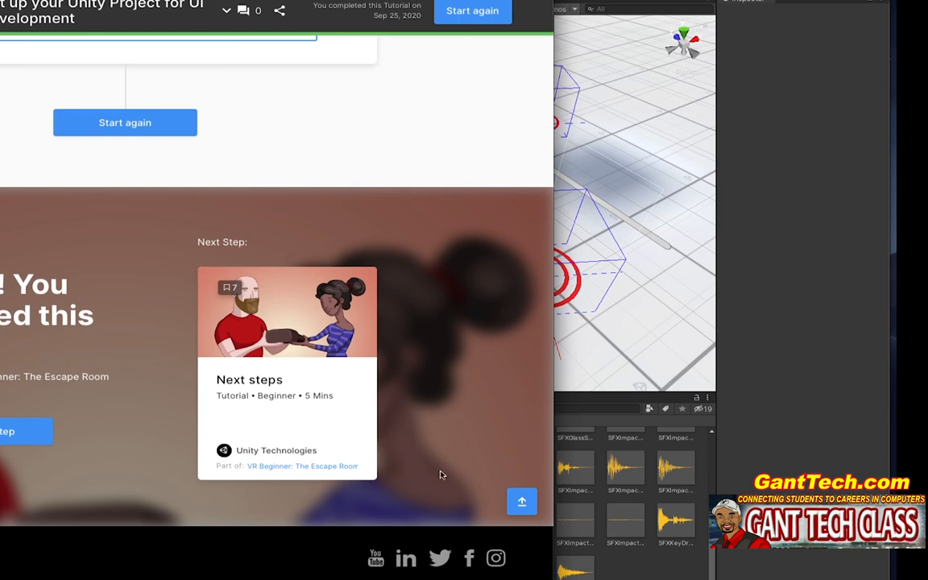